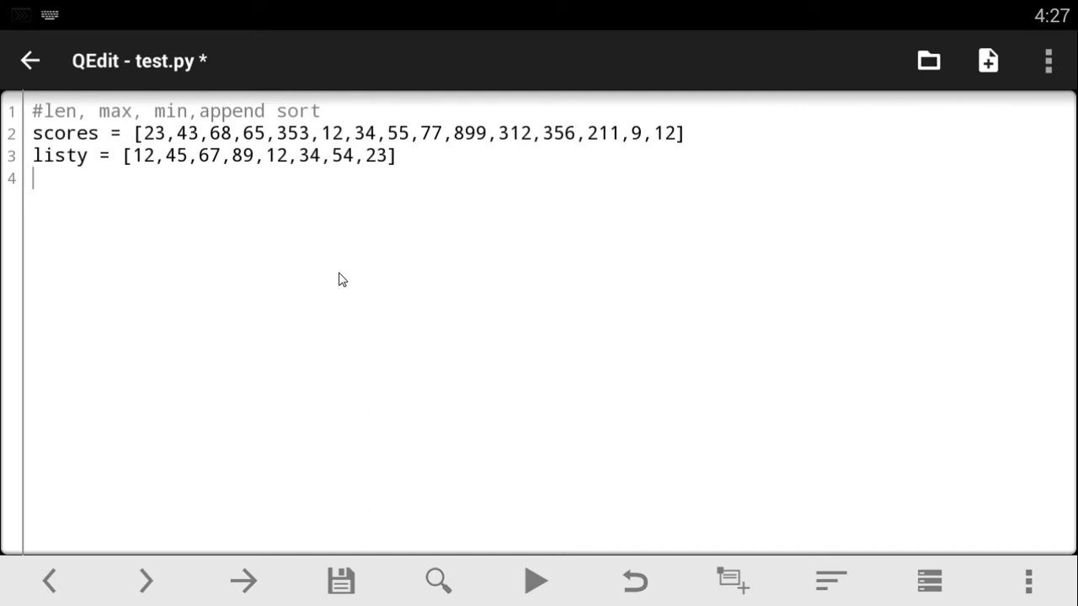
mouse_move(236, 252)
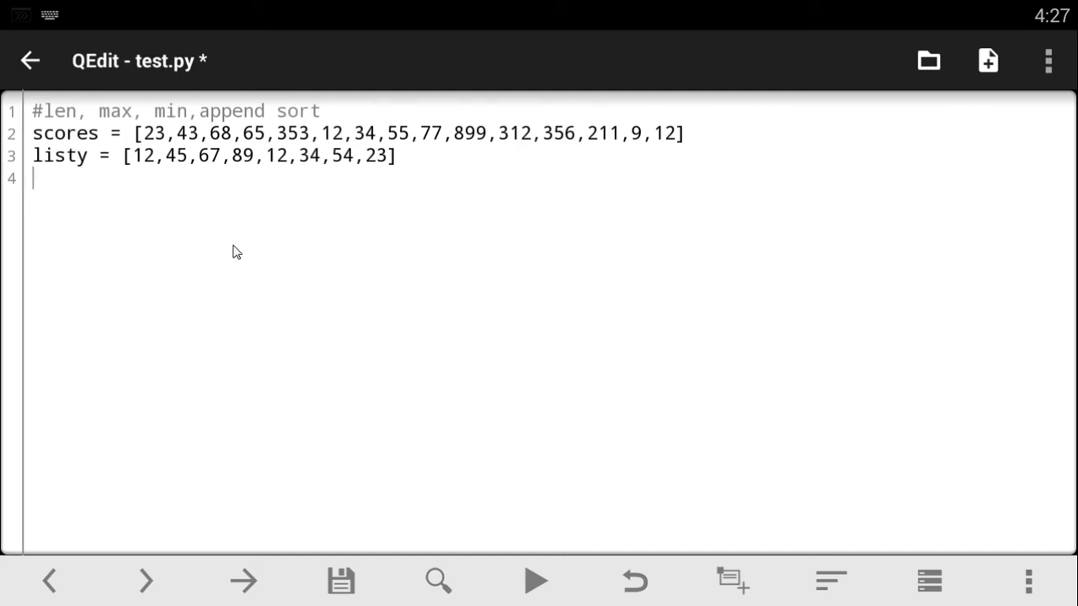
mouse_move(59, 125)
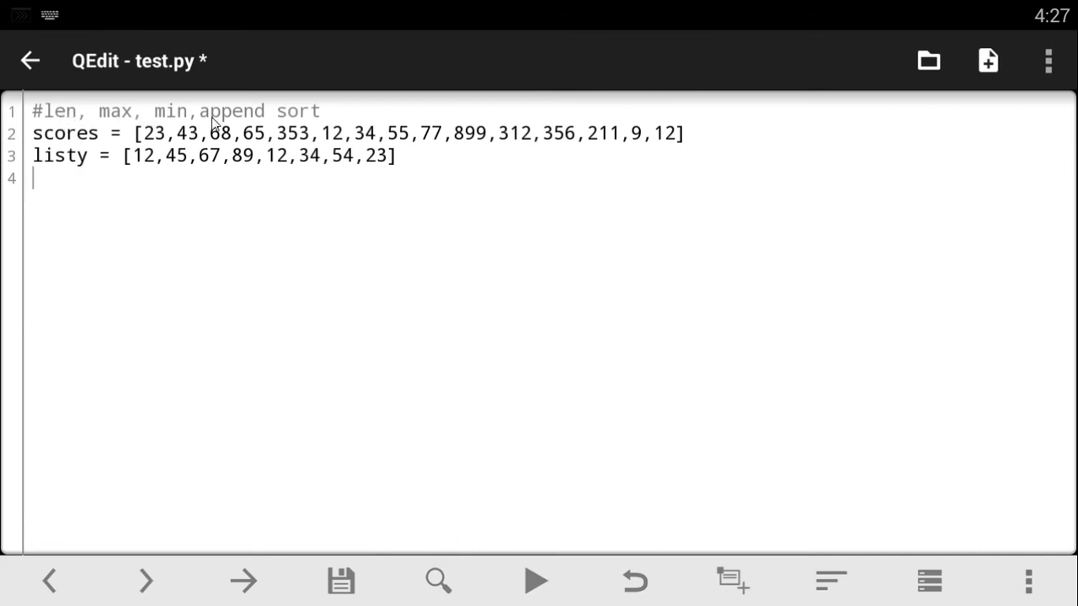
mouse_move(309, 138)
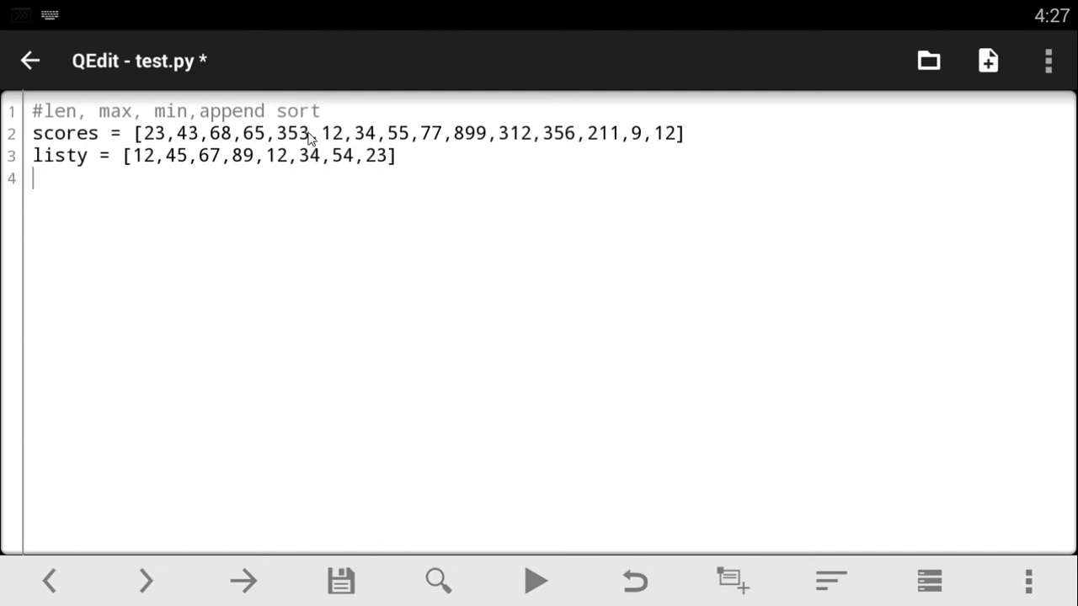
mouse_move(461, 184)
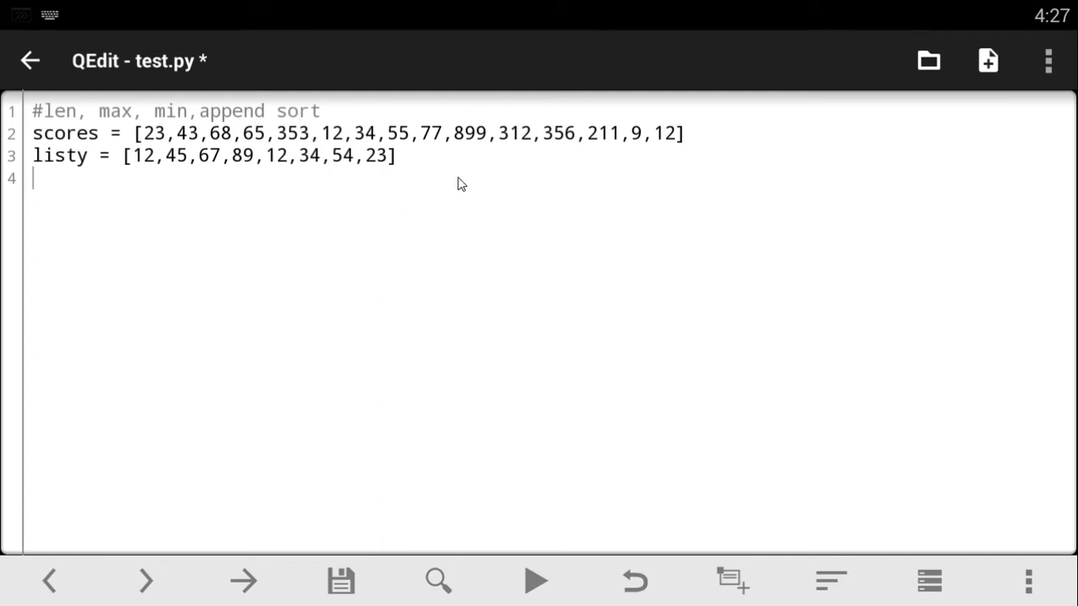
mouse_move(466, 209)
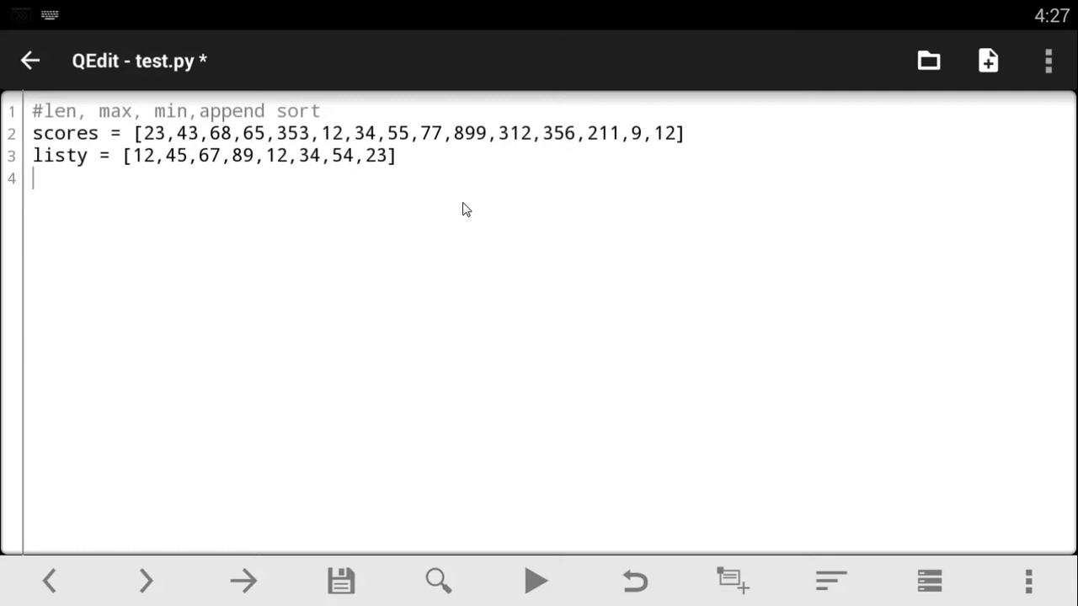
mouse_move(449, 237)
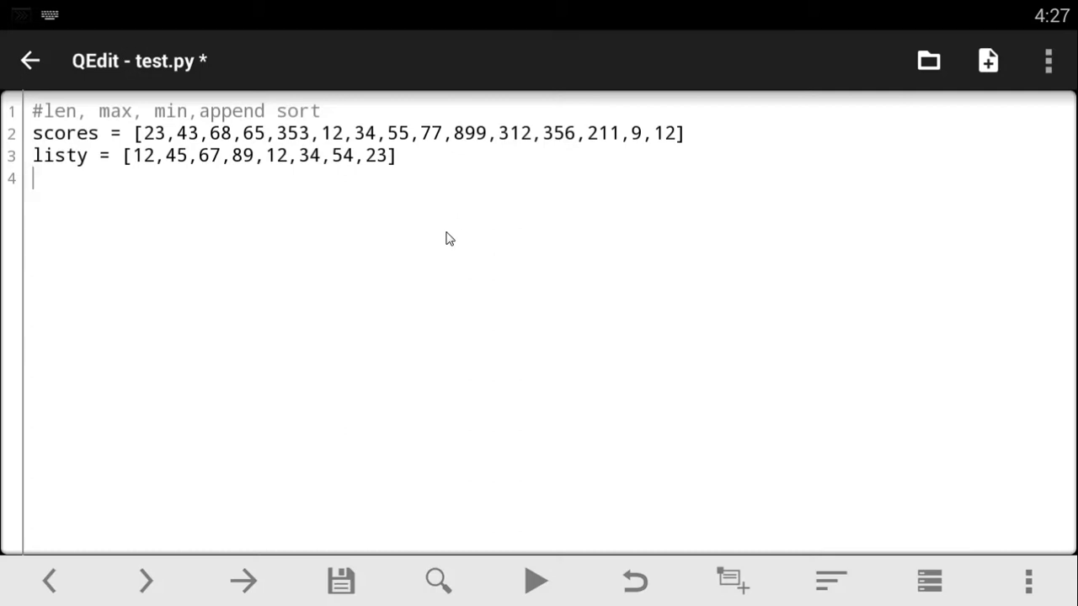
mouse_move(448, 250)
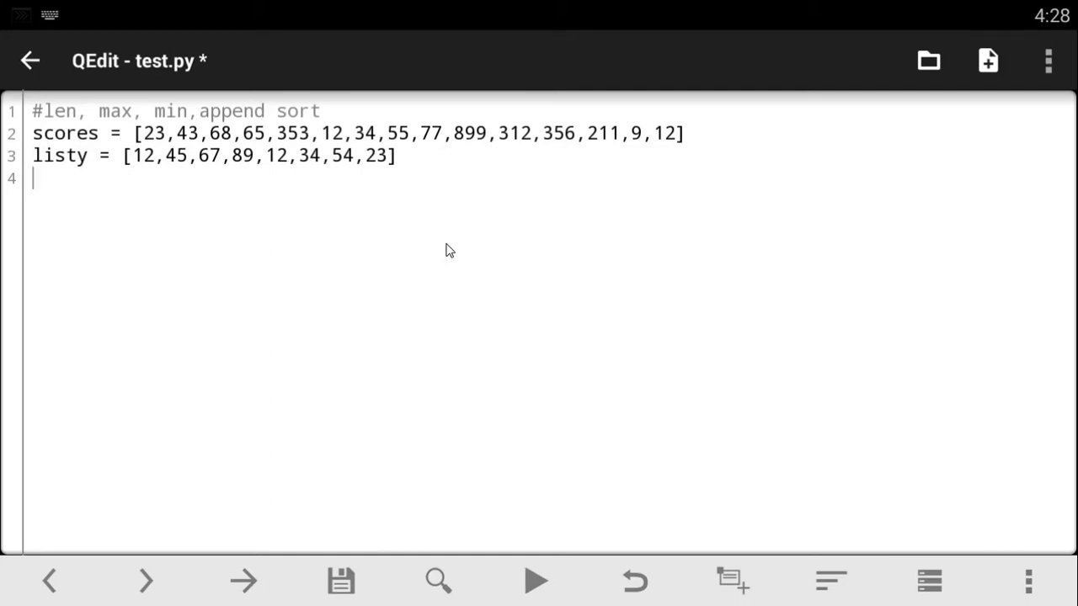
Write print(len(scores)) on line 4 of test.py and save the file
type("le")
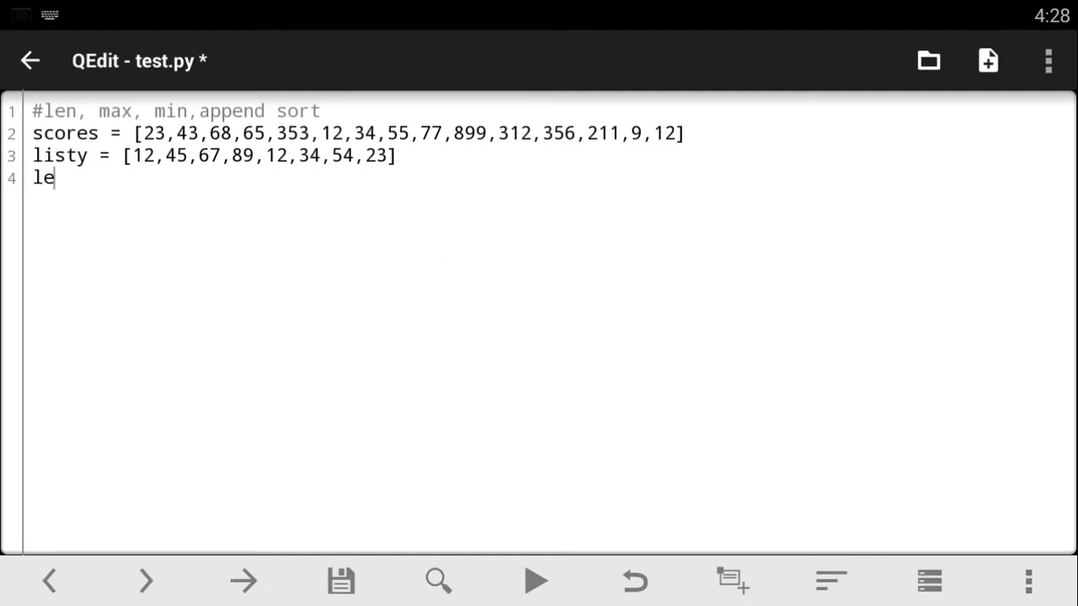
type("n(")
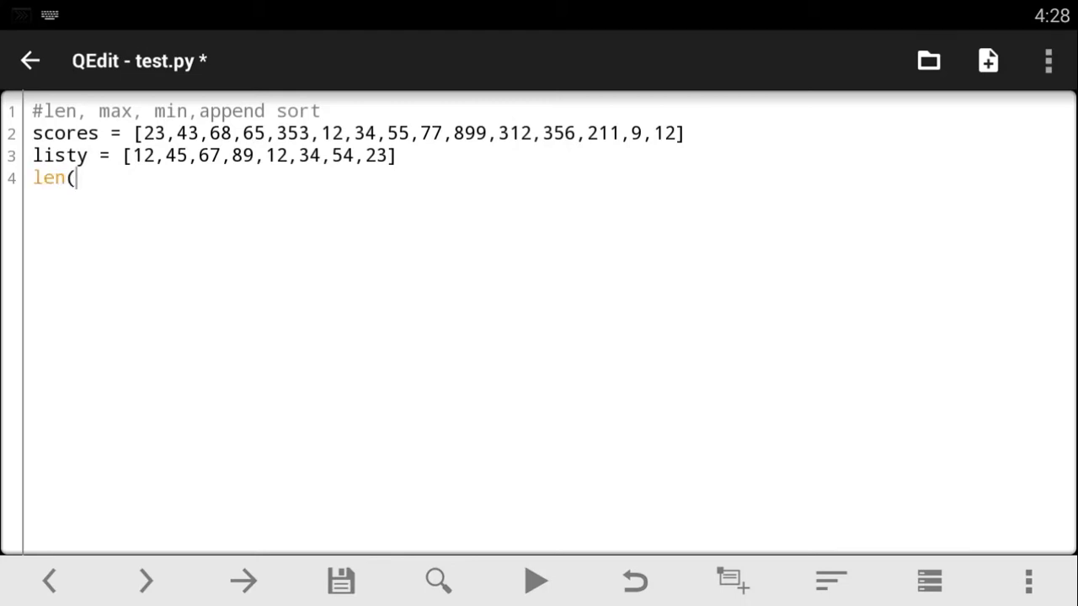
type("scores")
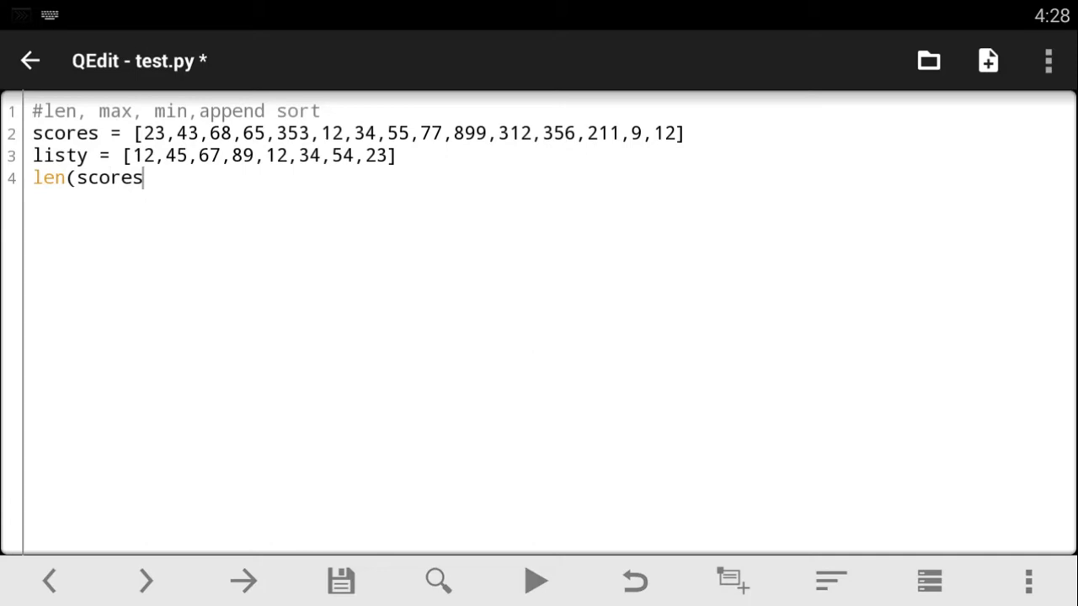
type(")")
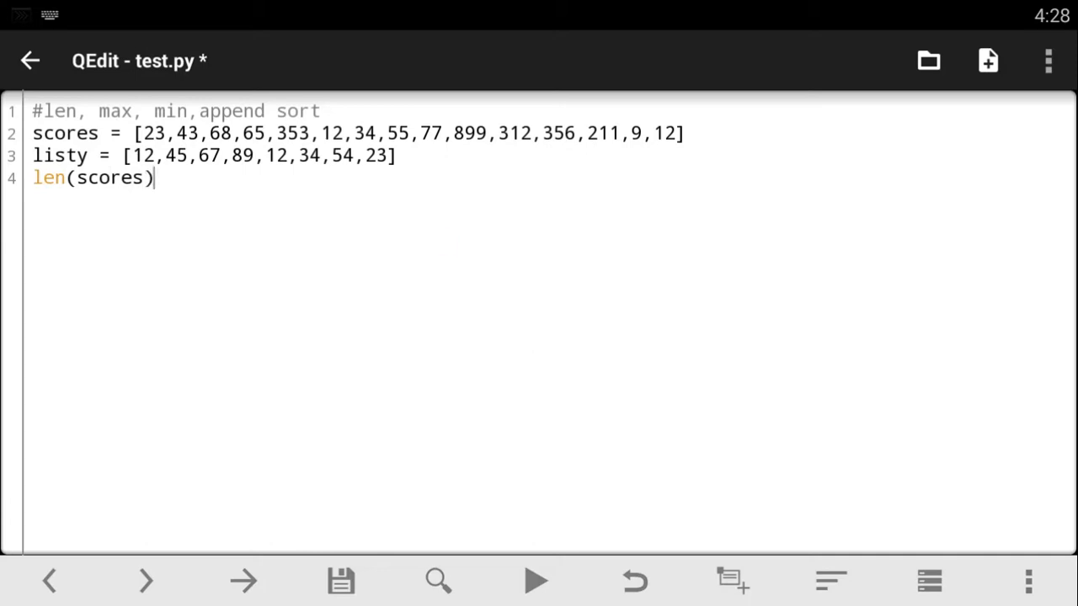
type(")")
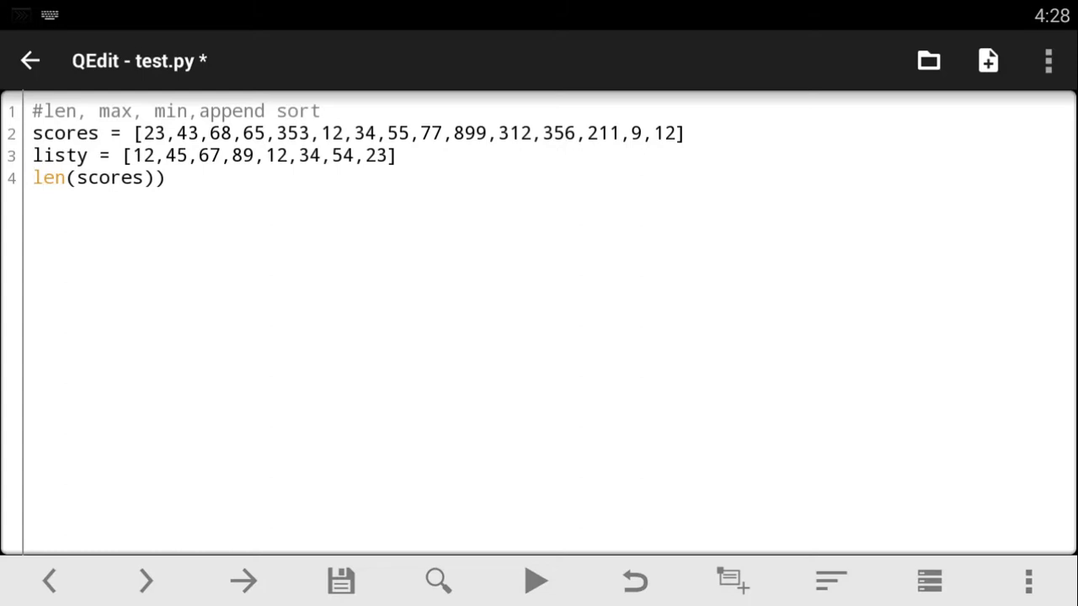
type("print(")
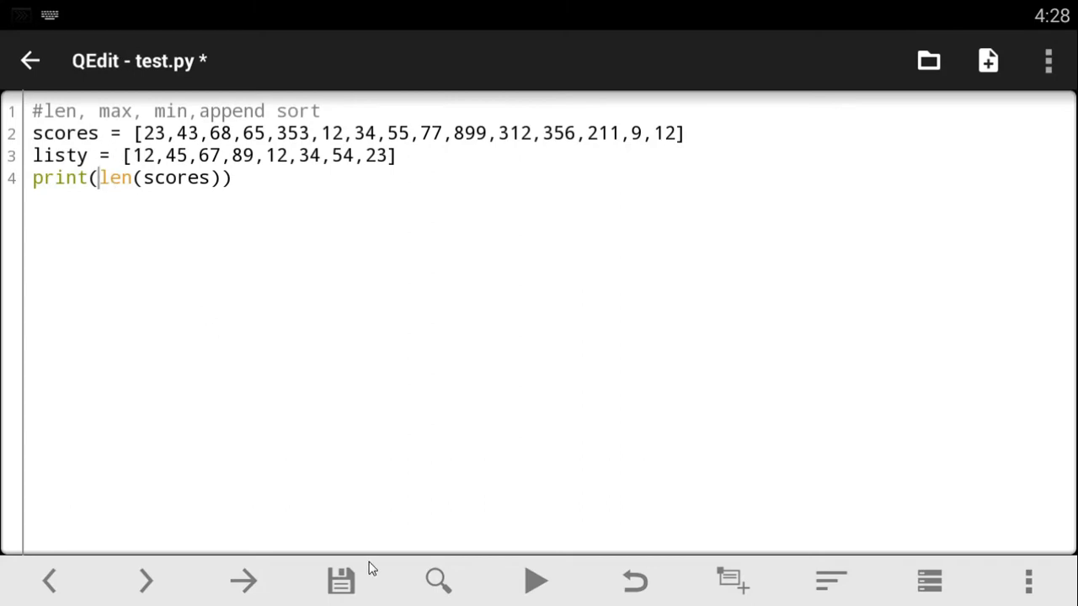
left_click(340, 580)
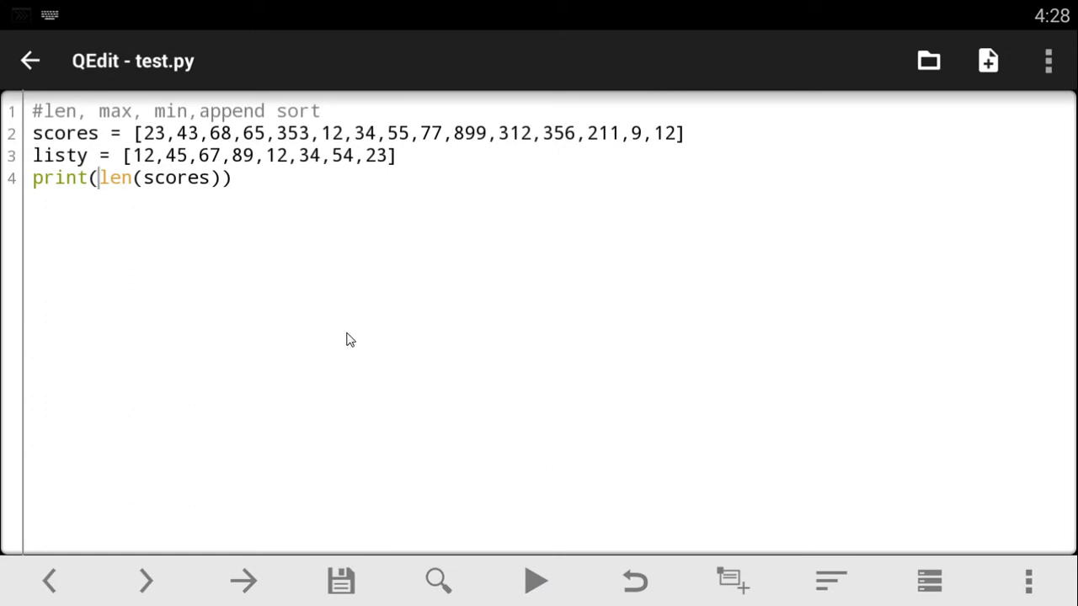
Run test.py to see 15 printed, then go back to the editor
left_click(537, 580)
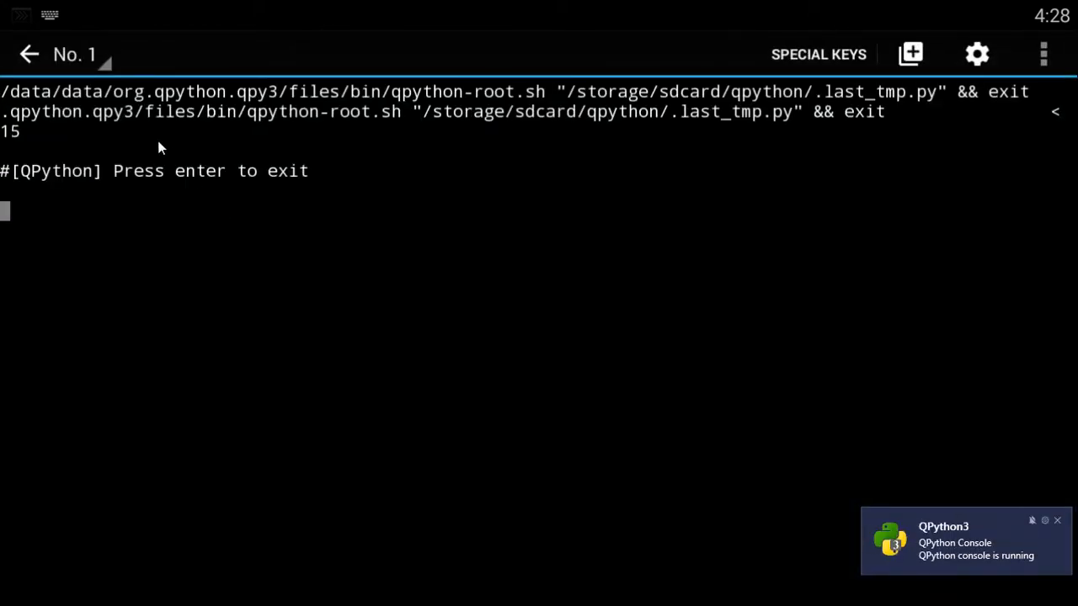
left_click(80, 54)
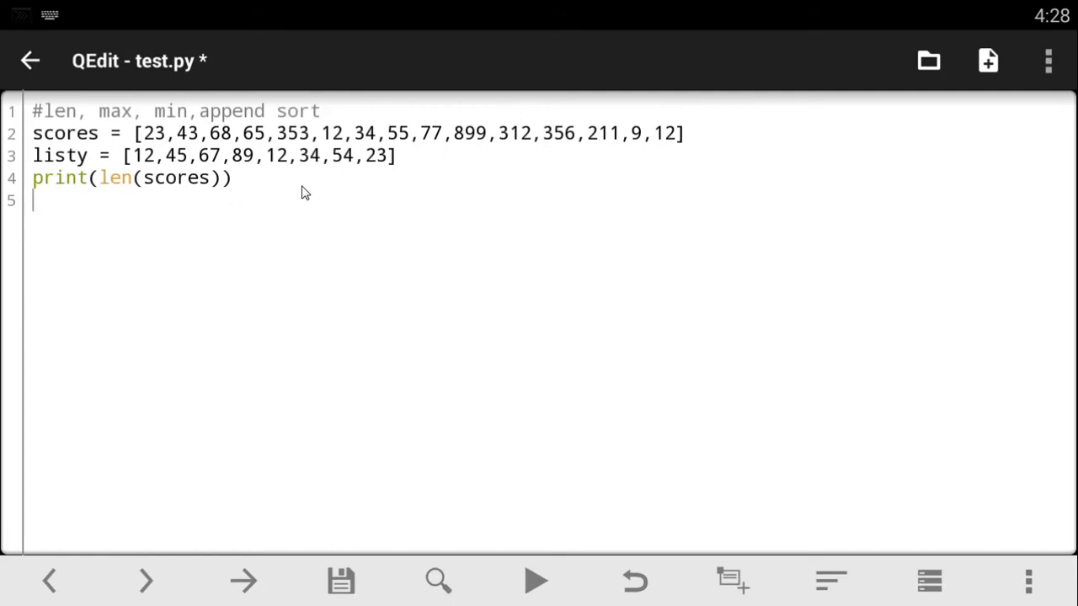
mouse_move(189, 268)
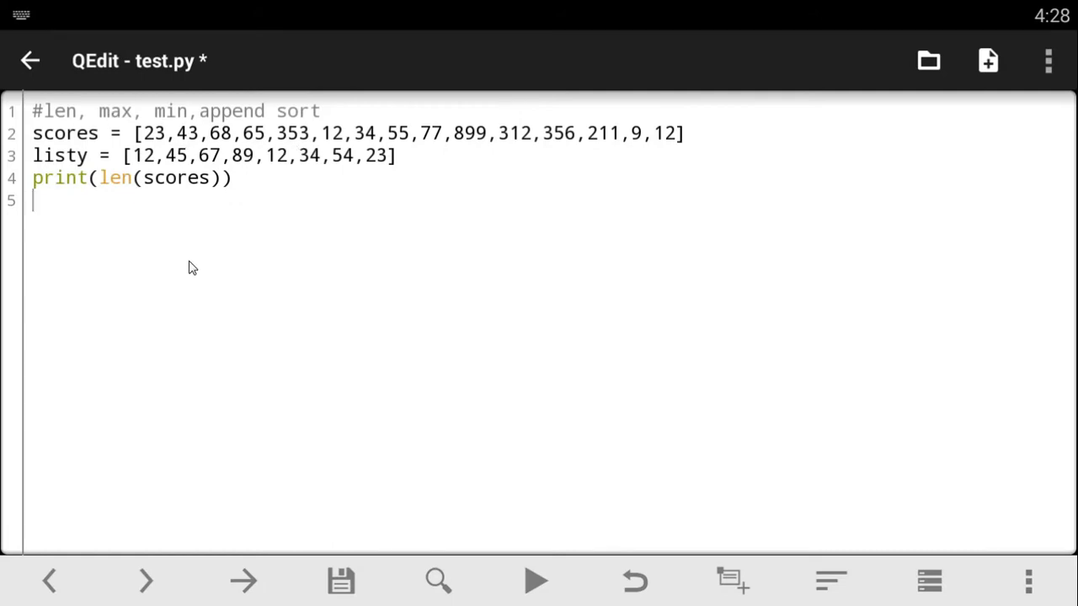
Add print(max(scores)) on line 5
type("p")
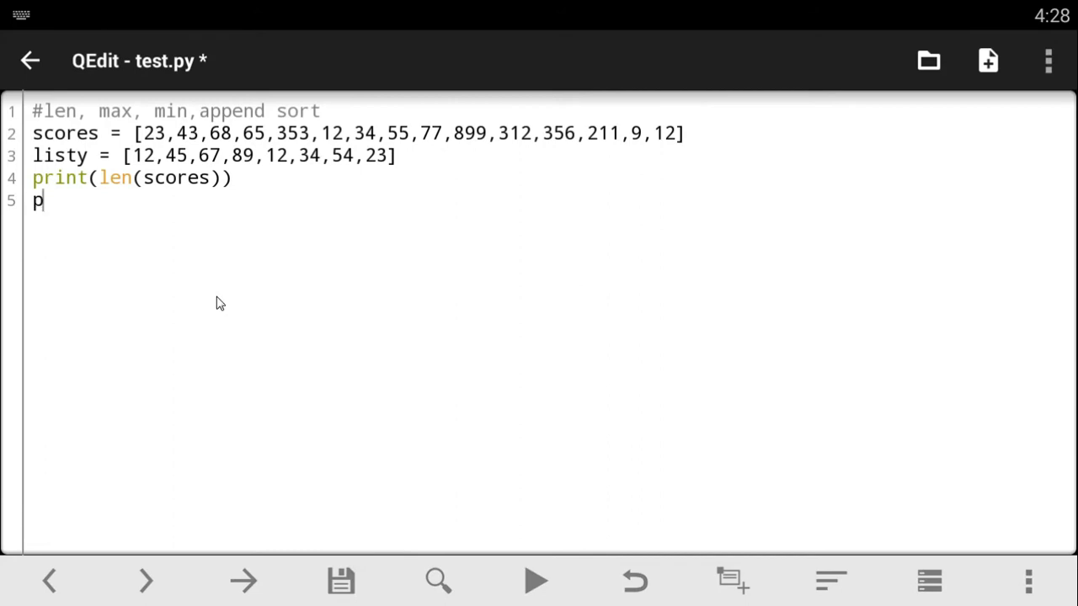
type("rint(")
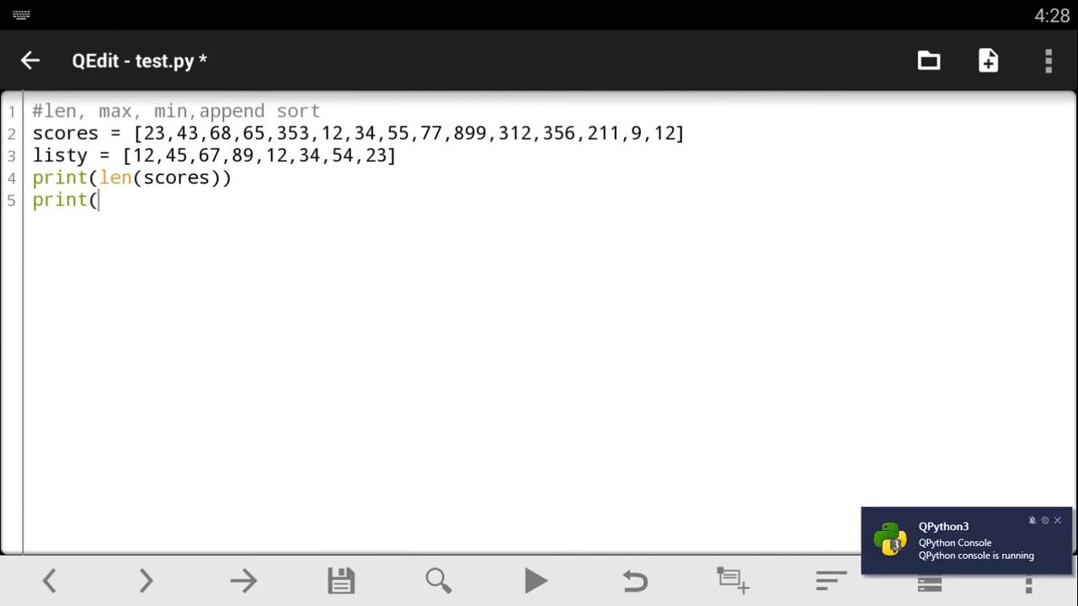
type("max(")
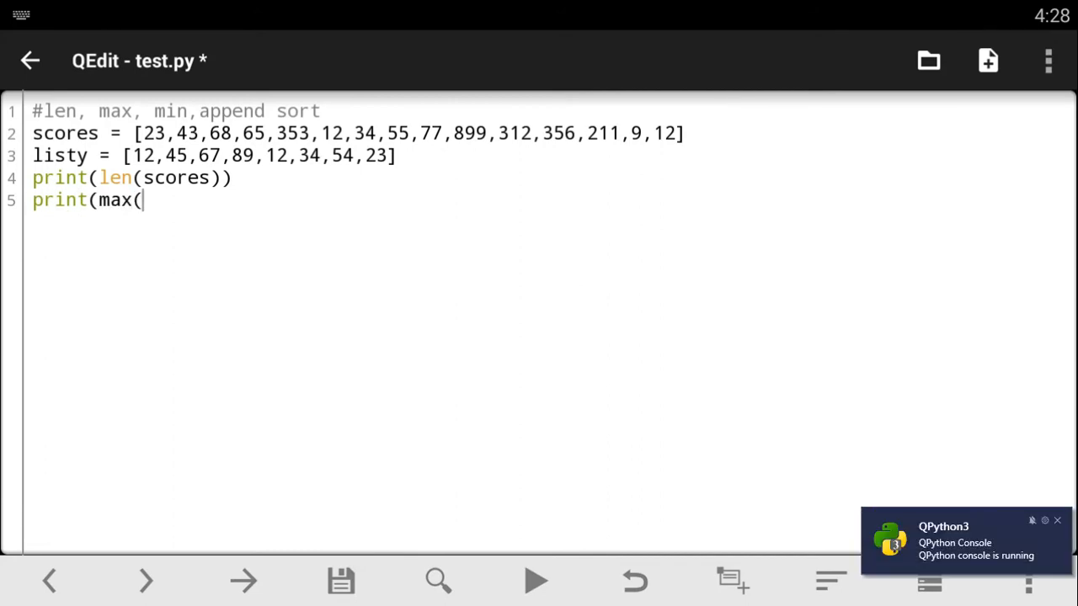
type("scores")
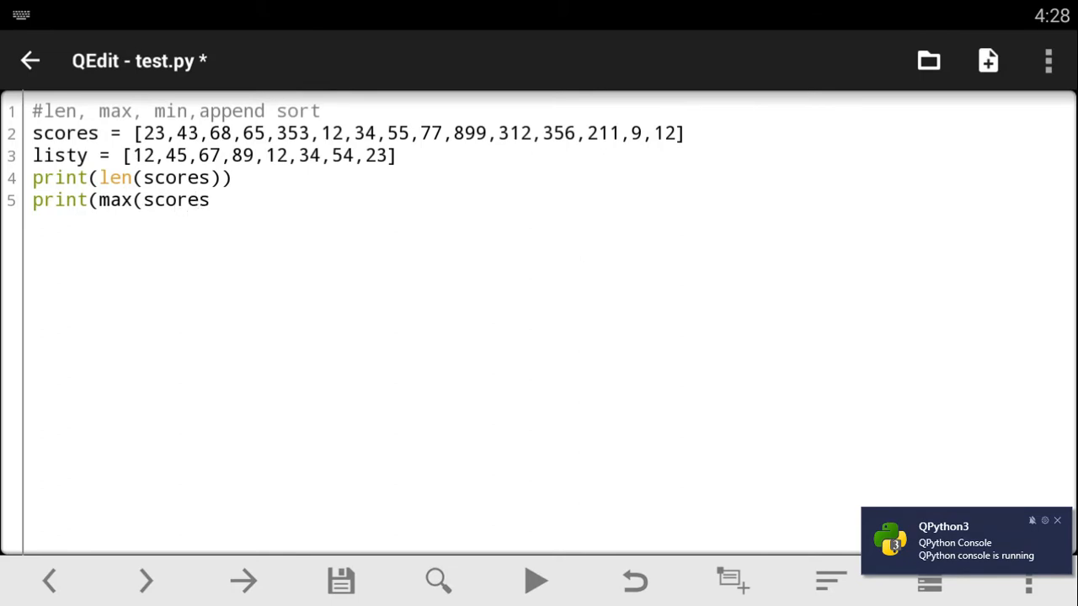
type("))")
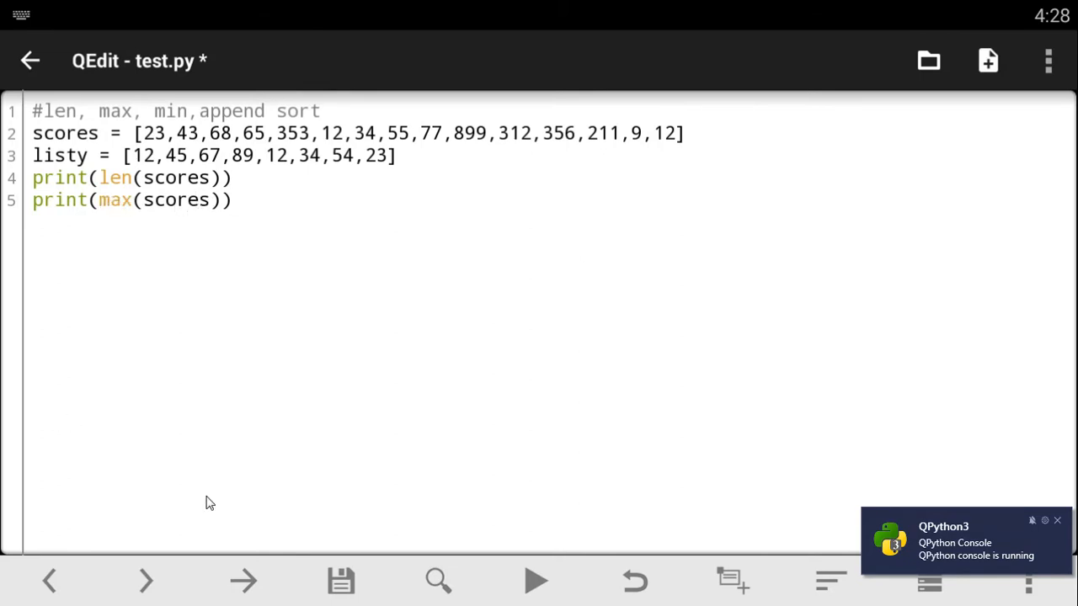
Save and run the script, showing 15 and 899, then return to the editor
left_click(340, 580)
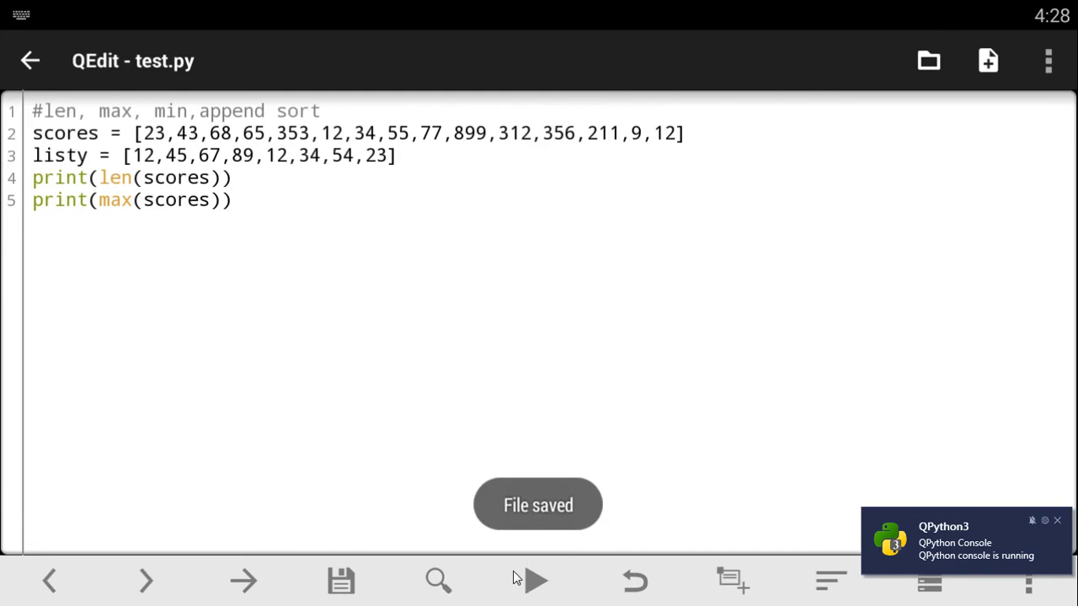
left_click(536, 580)
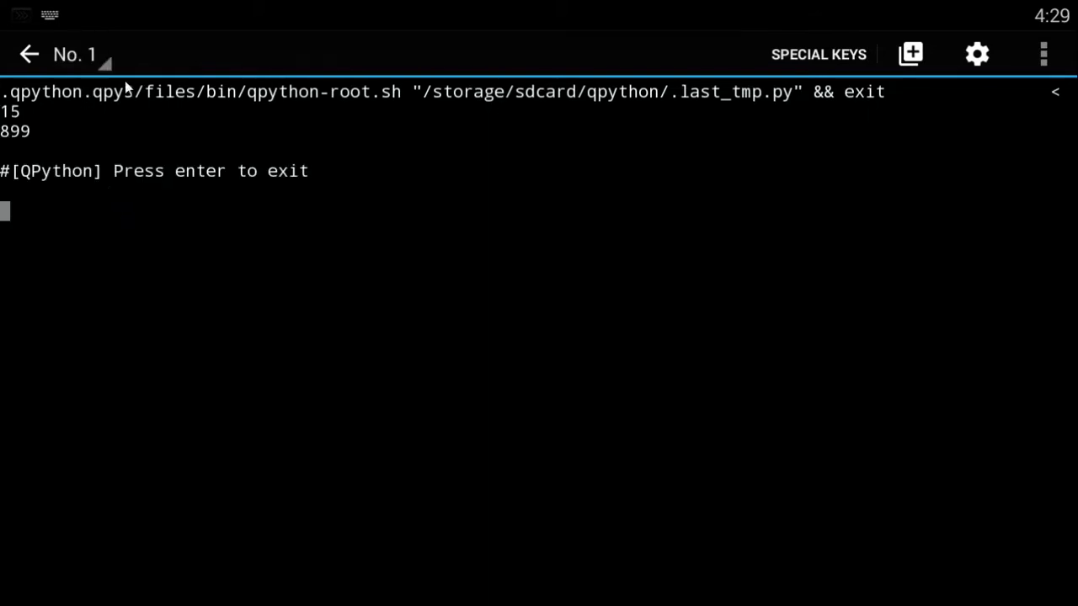
left_click(75, 54)
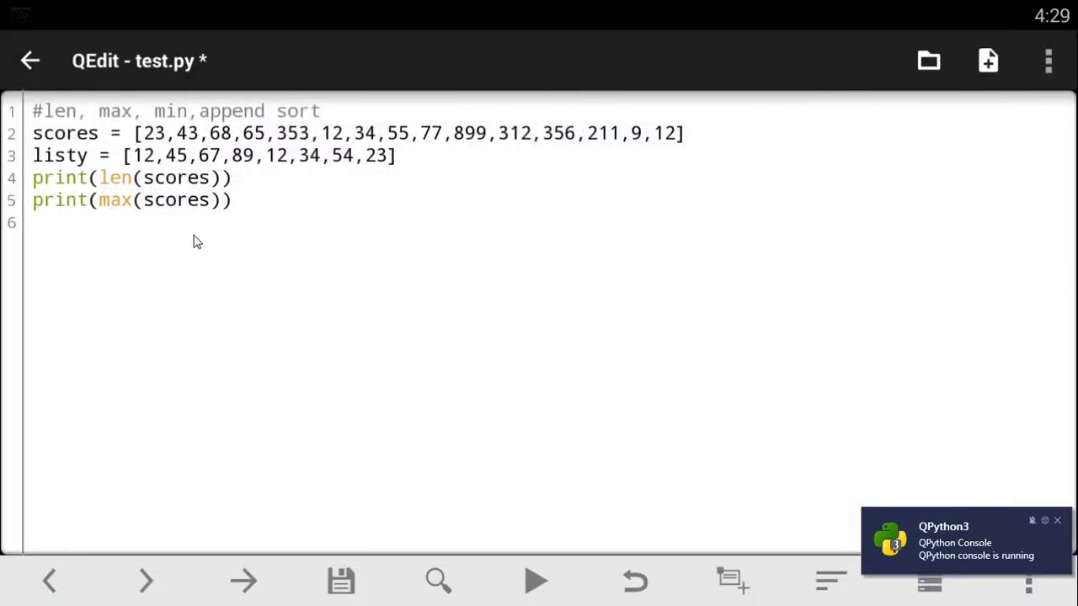
Add print(min(scores)) on line 6
type("print(")
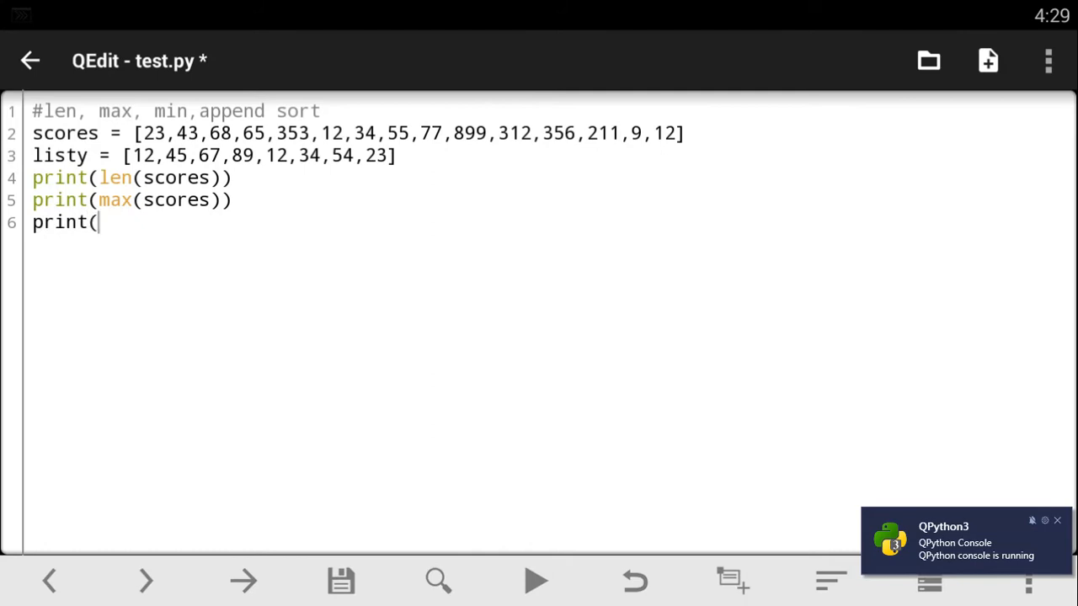
type("min")
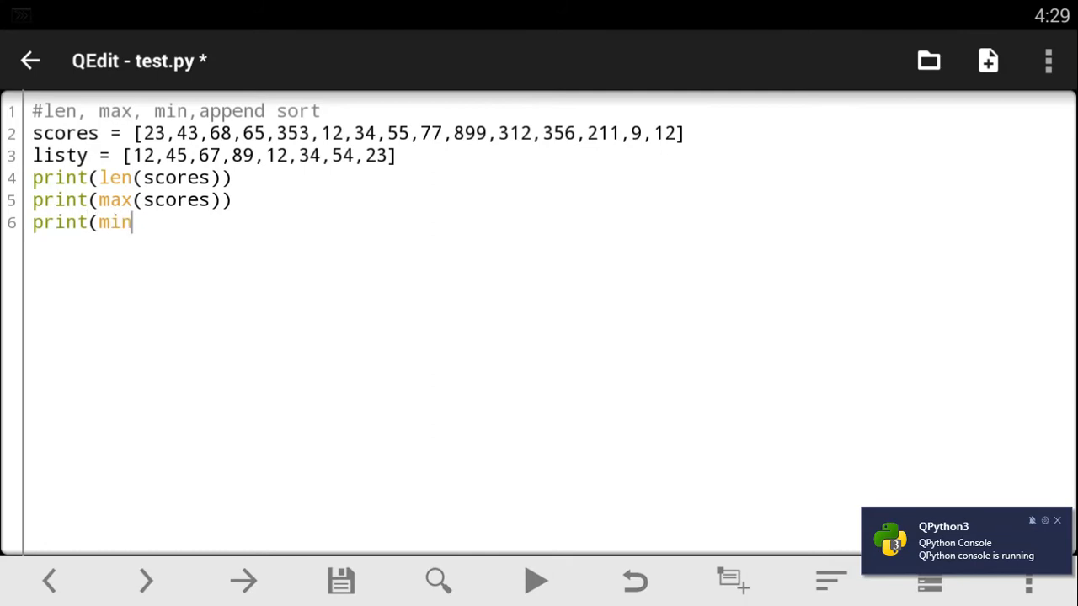
type("(")
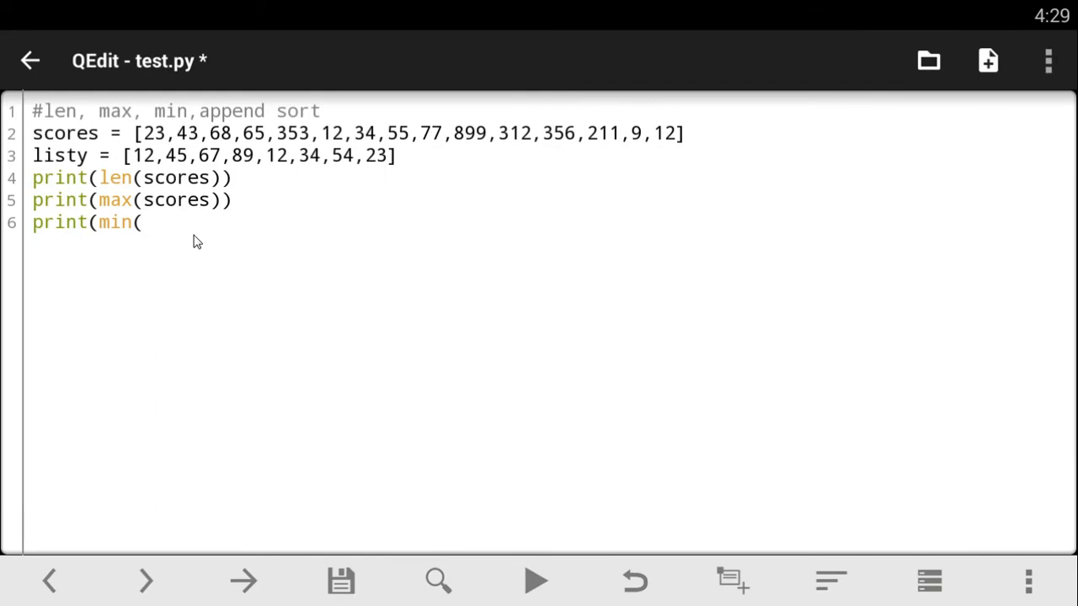
type("sc")
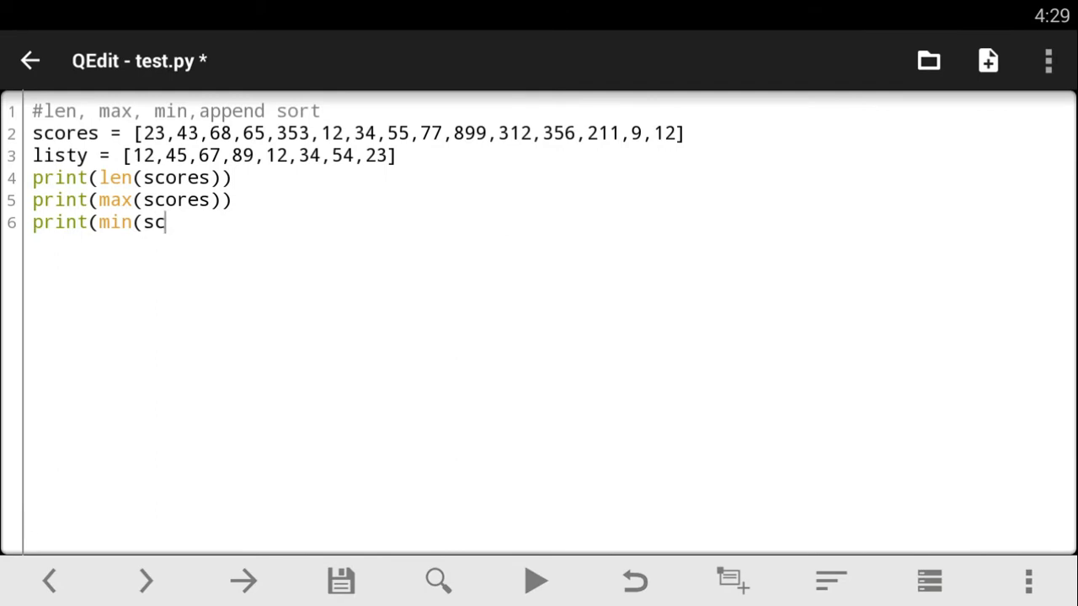
type("ores))")
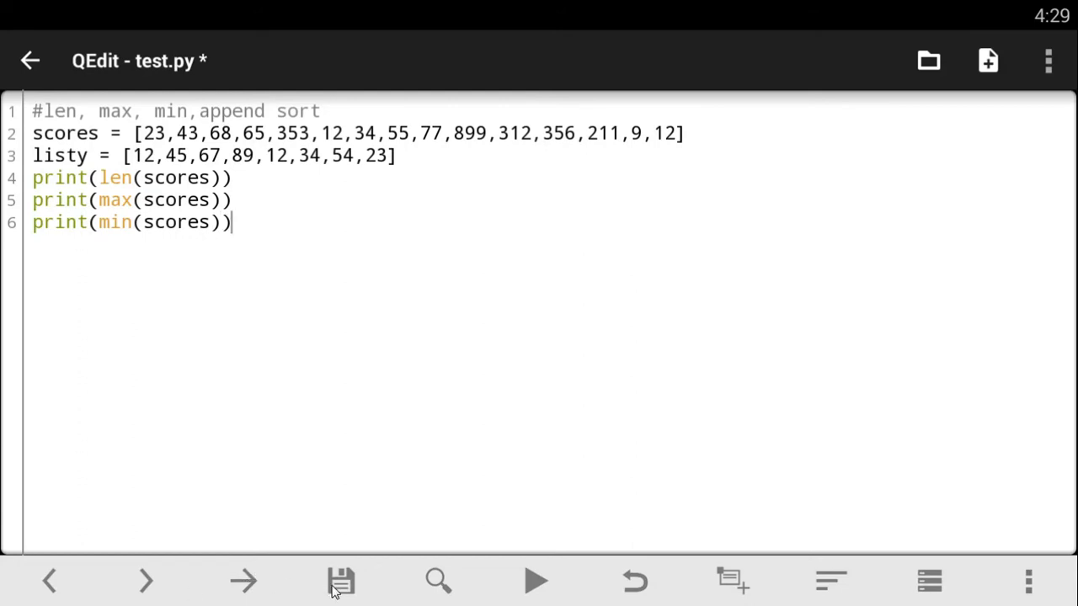
Save and run the script, showing 15, 899 and 9, then return to the editor
left_click(341, 581)
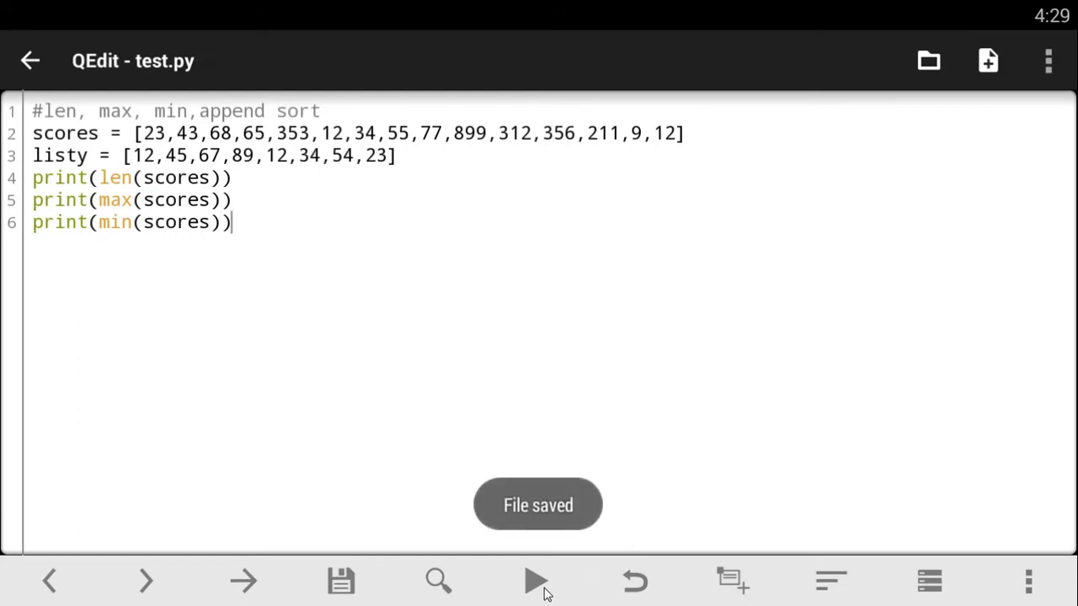
left_click(537, 581)
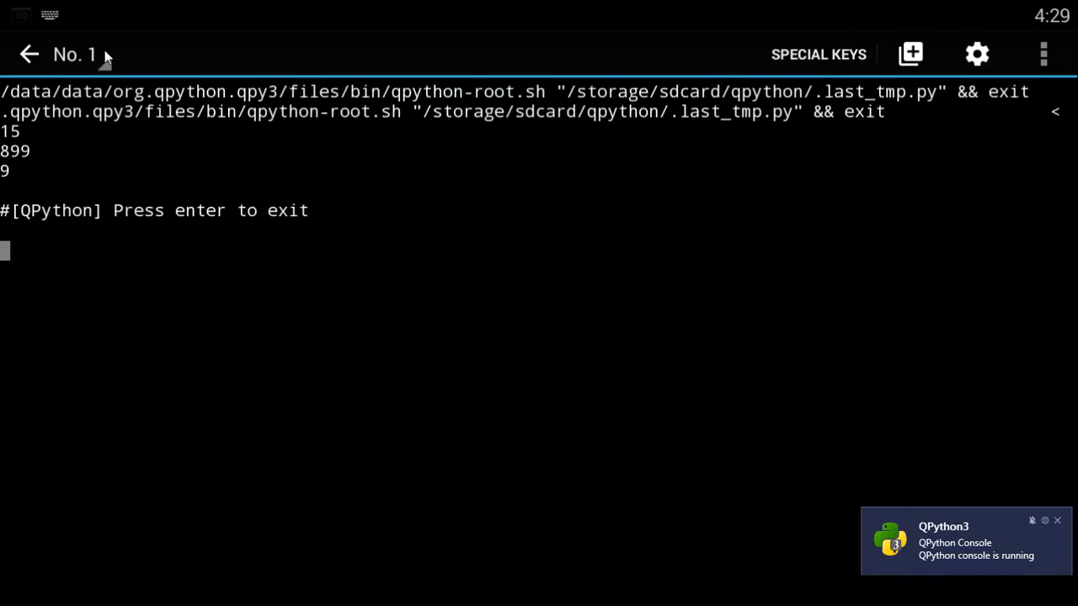
left_click(75, 54)
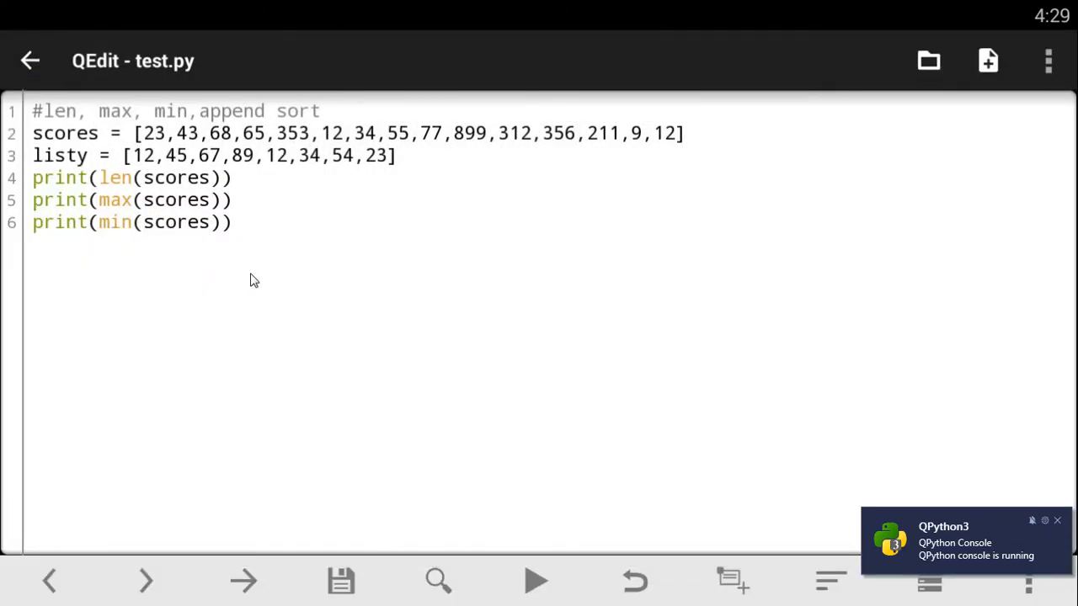
Add scores.append(23) and print(scores) on new lines after the min line
key("Enter")
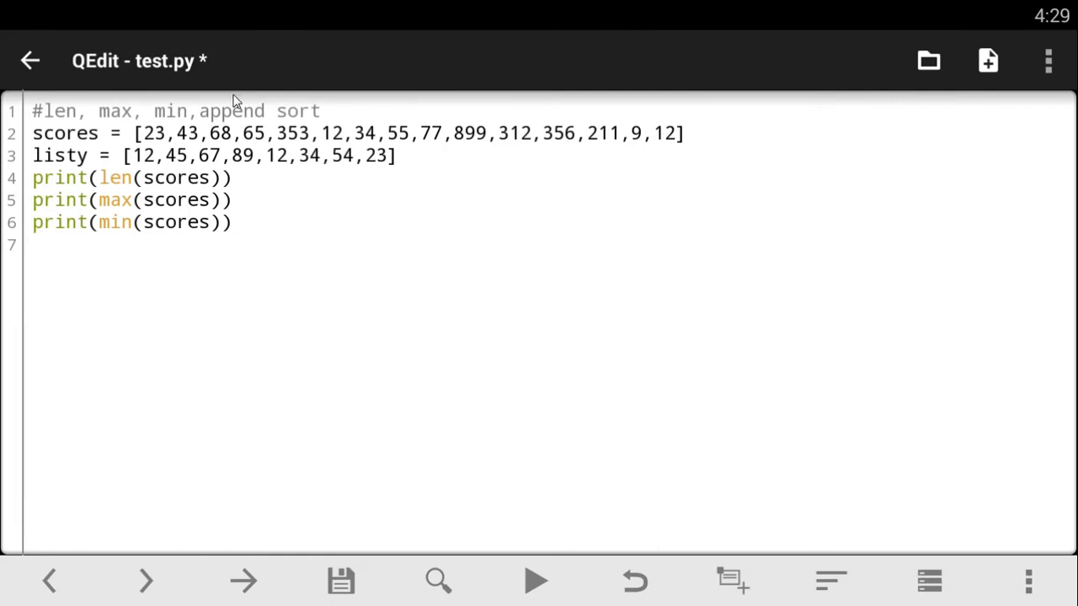
mouse_move(356, 237)
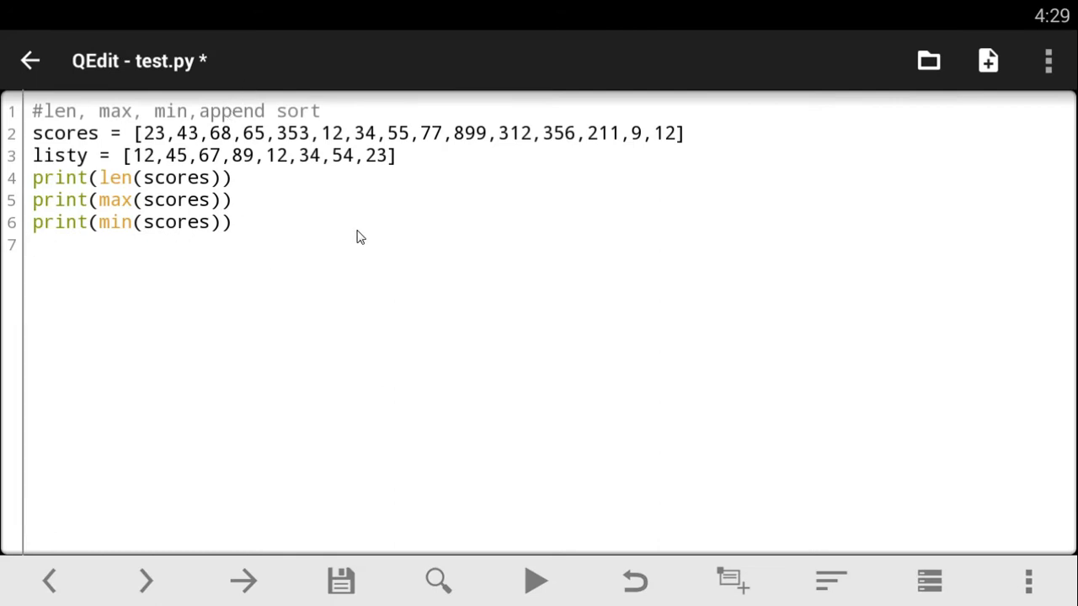
mouse_move(634, 150)
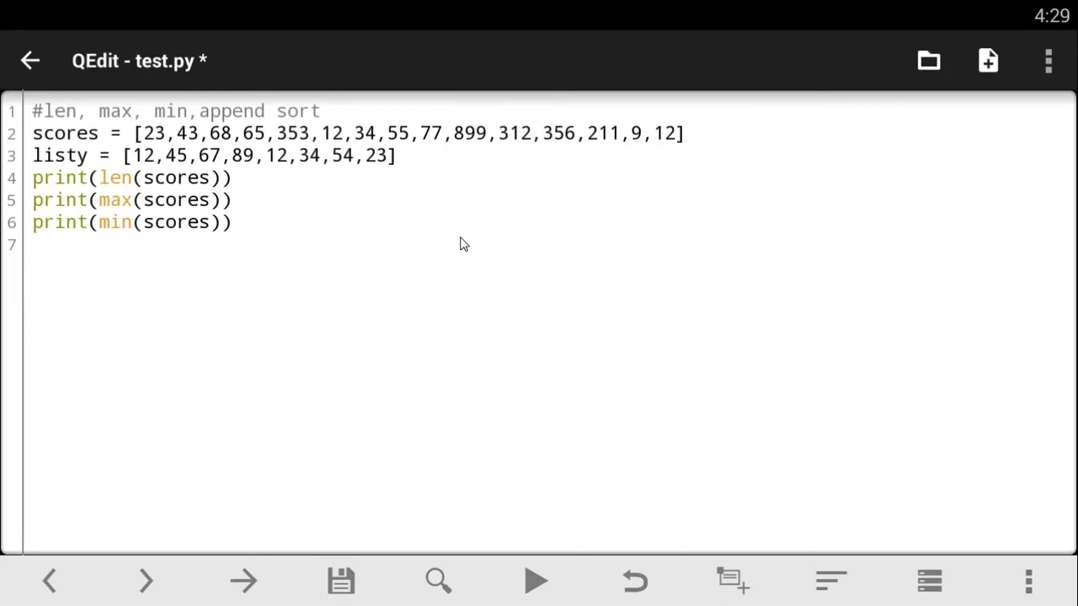
type("s")
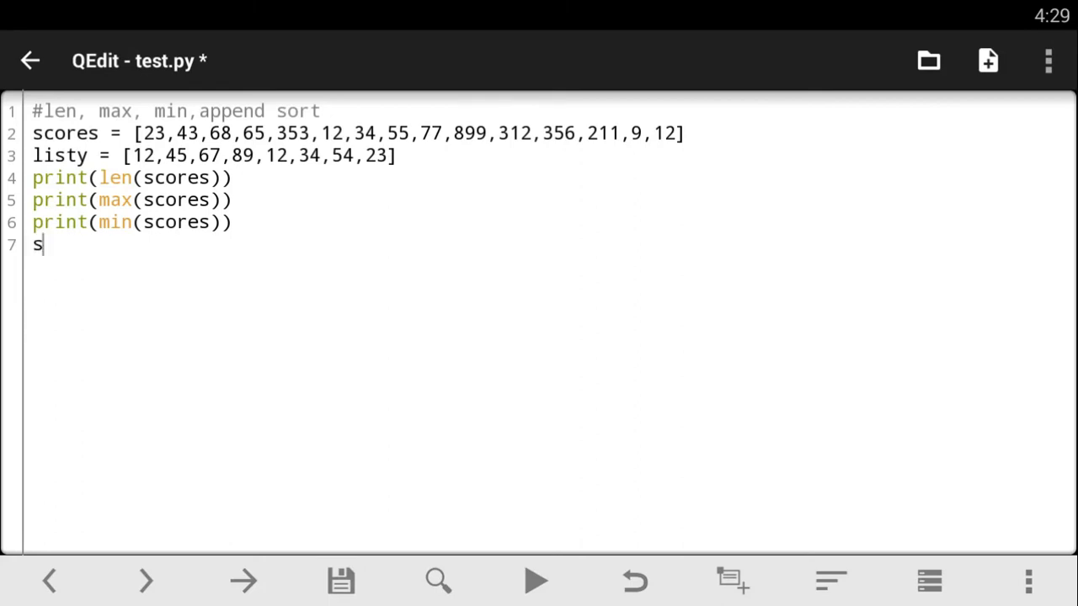
type("cores")
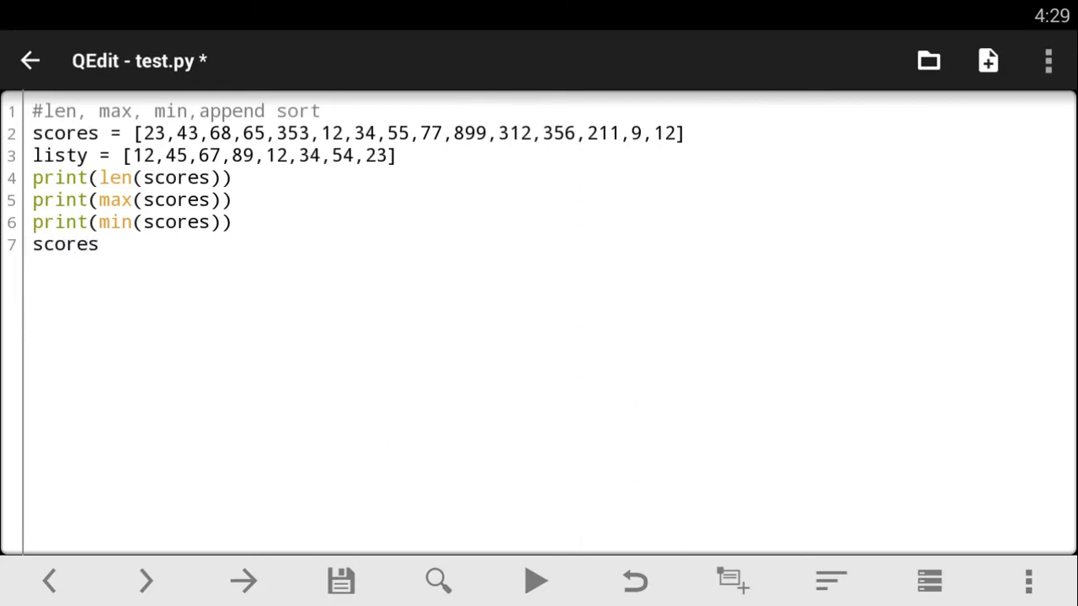
type(".append")
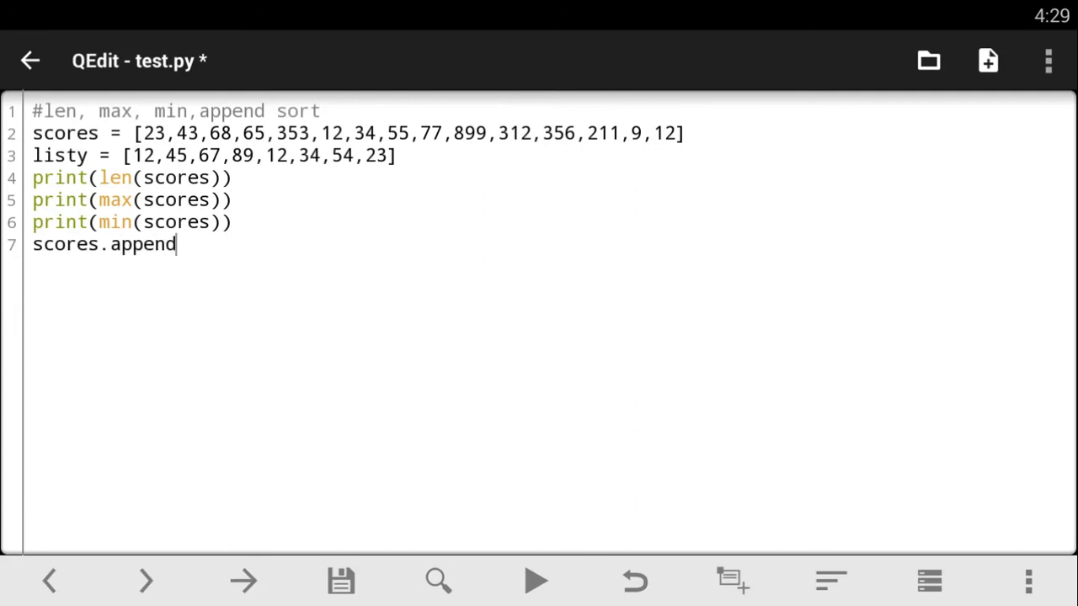
type("(")
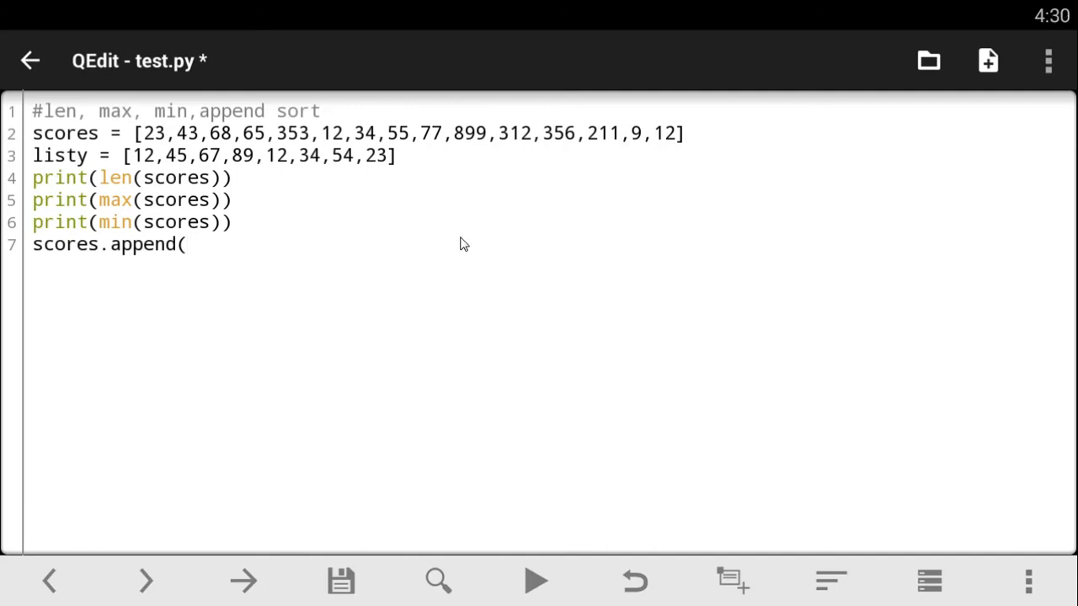
type("23")
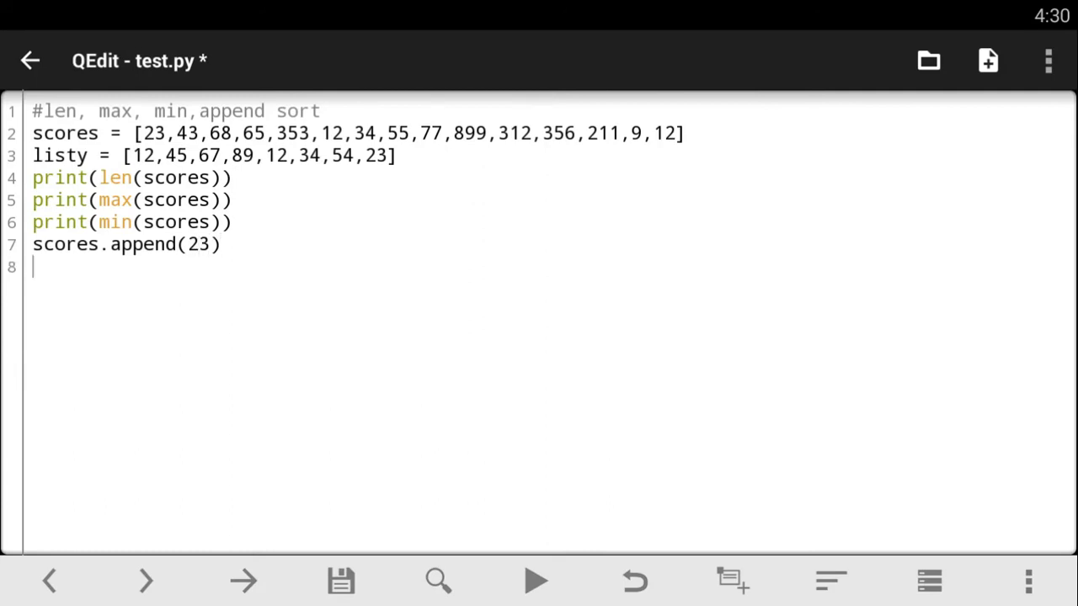
type("print")
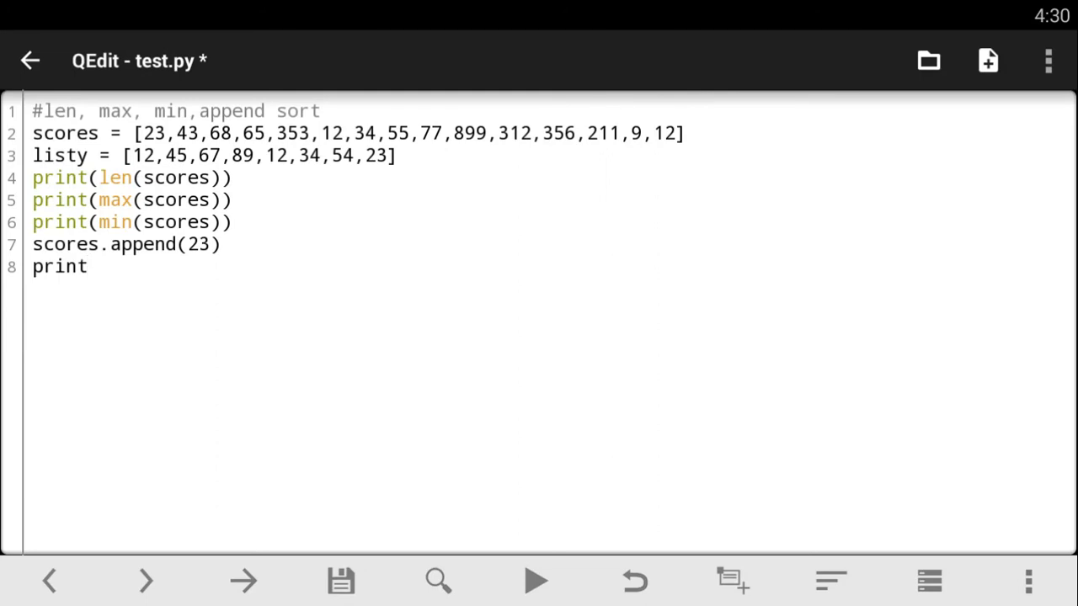
type("(s")
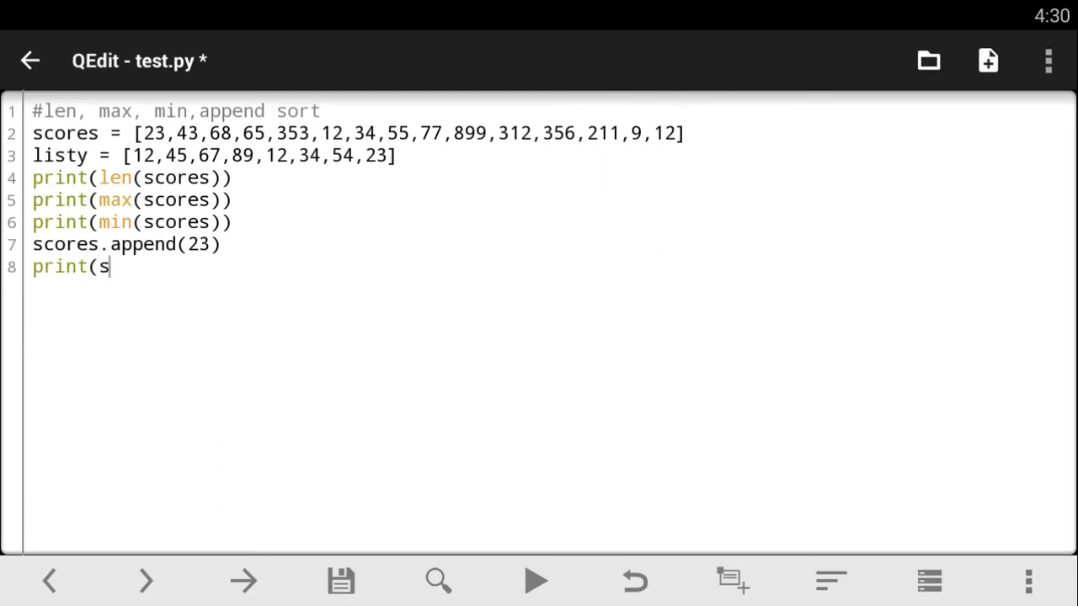
type("cores)")
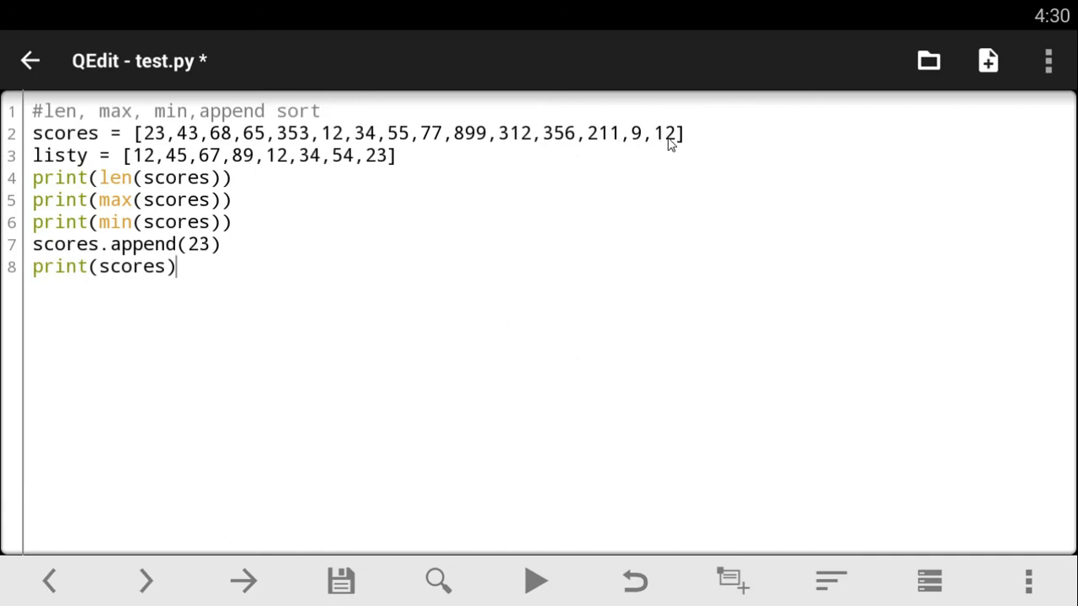
Save and run the script to show the list including 23
left_click(340, 580)
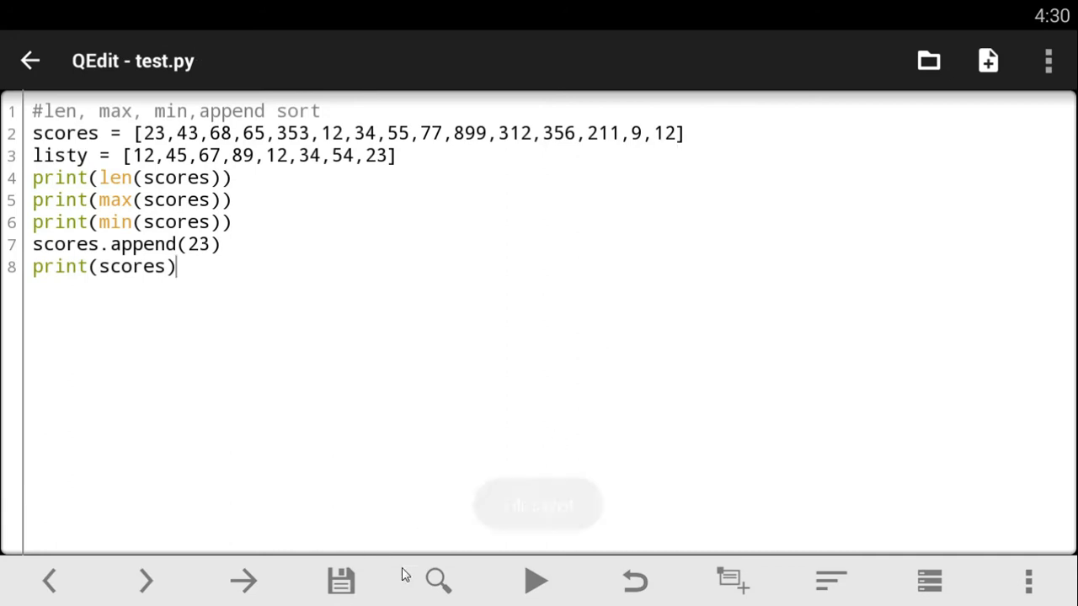
left_click(341, 581)
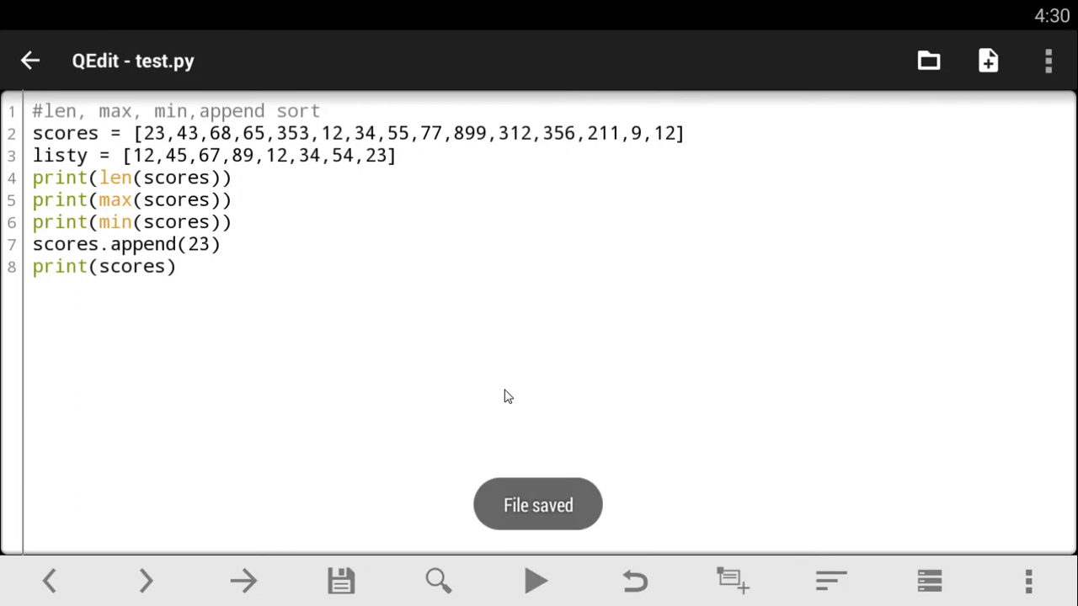
left_click(537, 580)
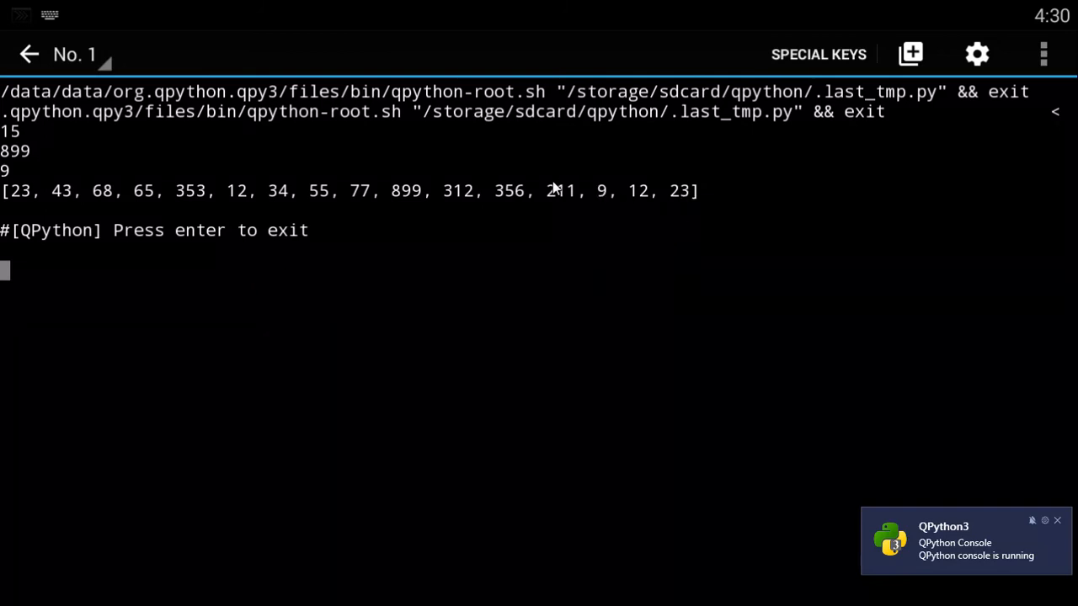
left_click(76, 54)
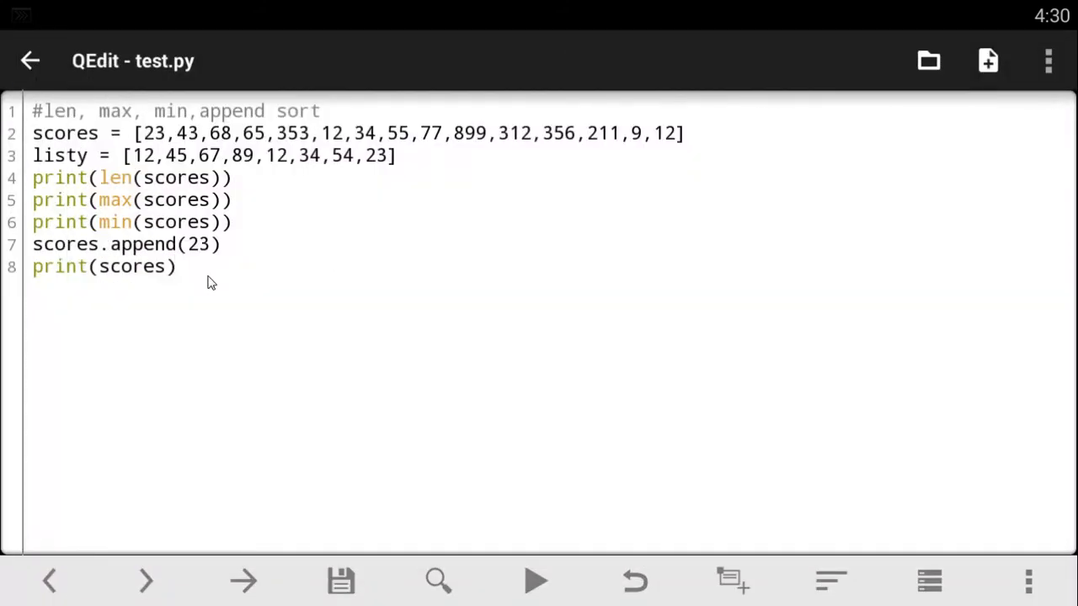
Write print(len(scores)) on line 9, save, and run the script
type("len(")
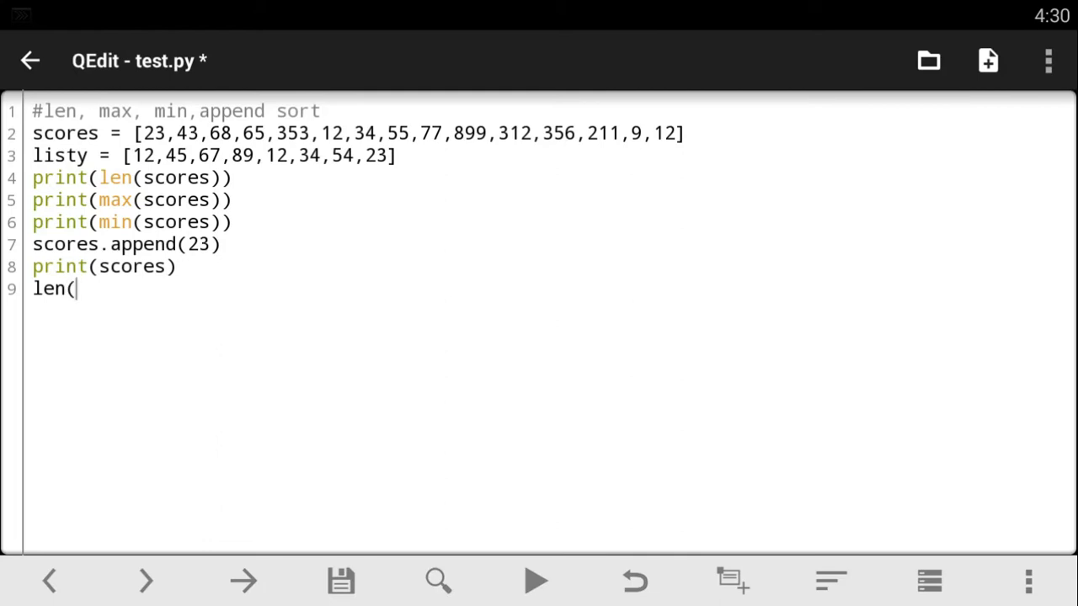
type("scor")
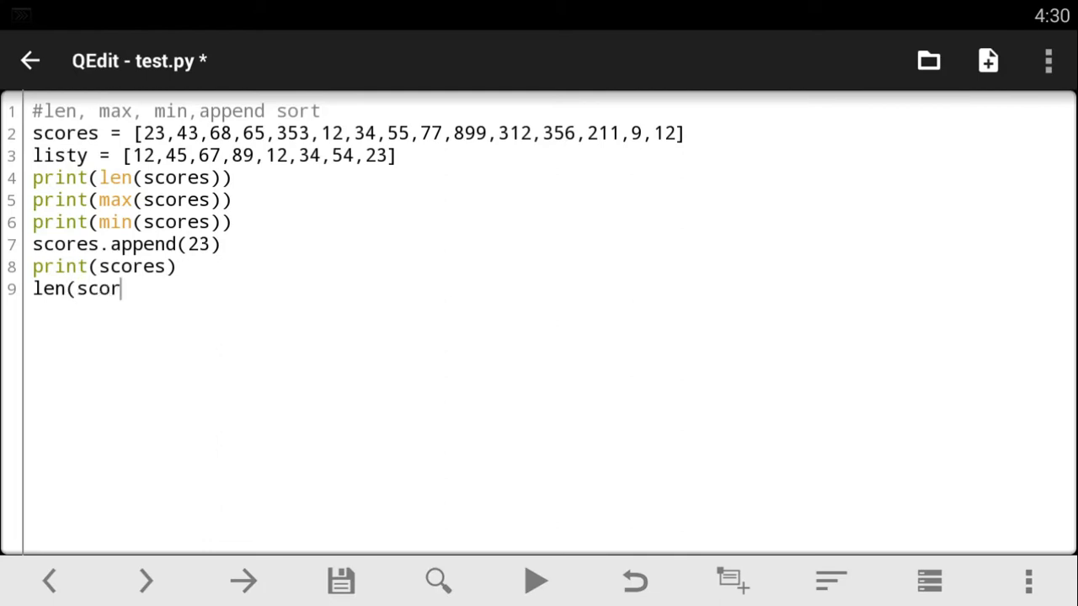
type("es)")
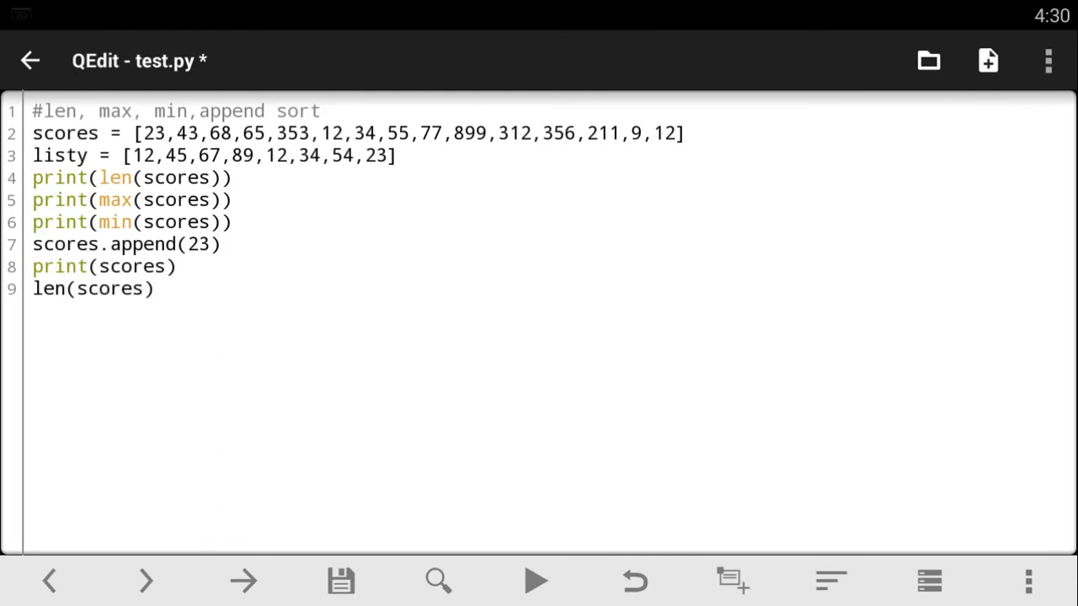
type(")")
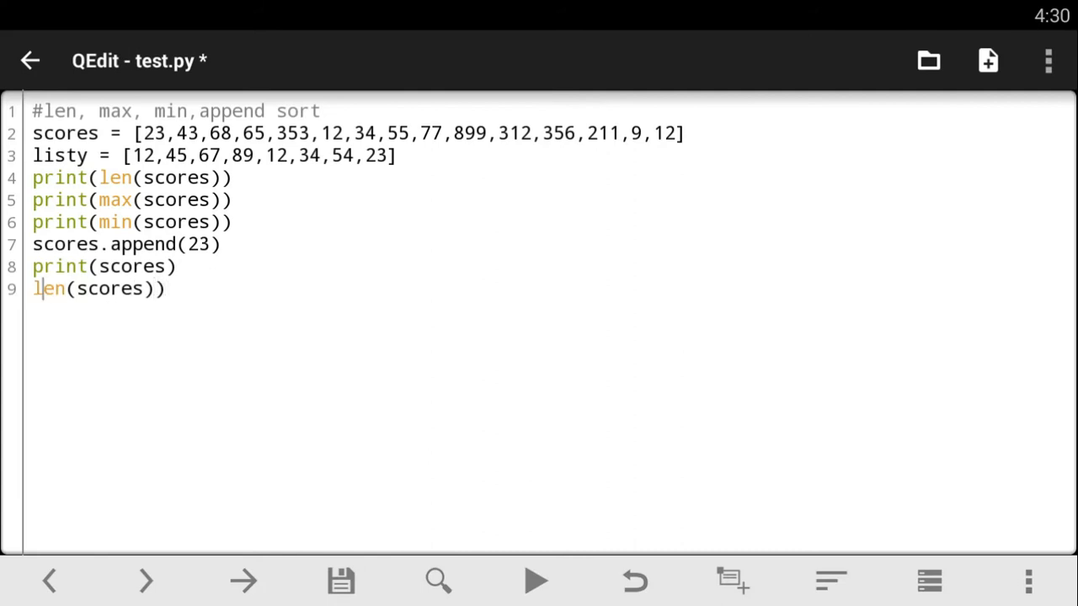
type("print(")
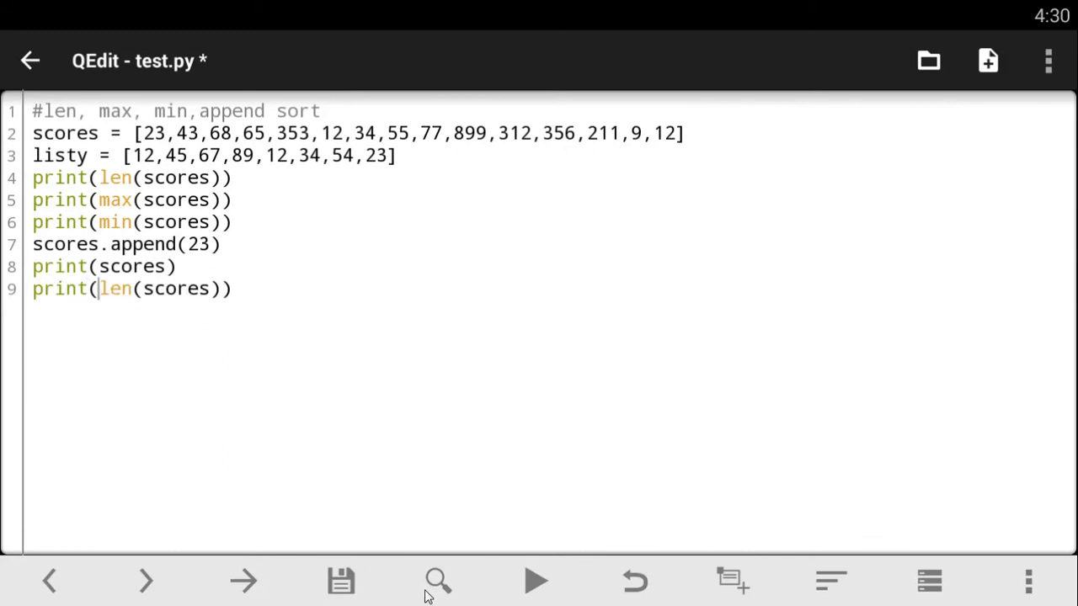
left_click(340, 580)
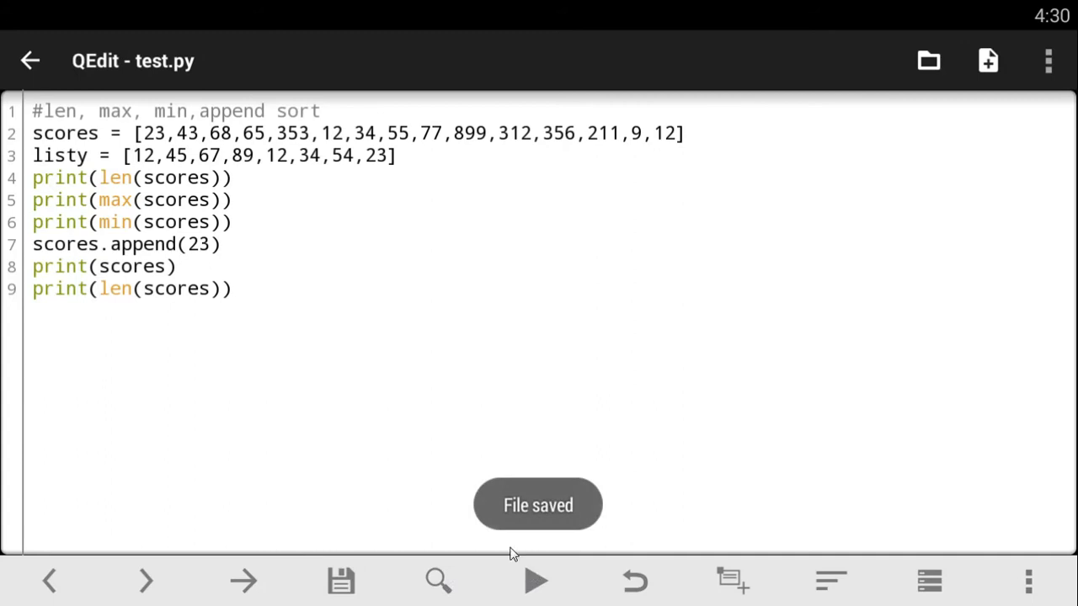
left_click(537, 581)
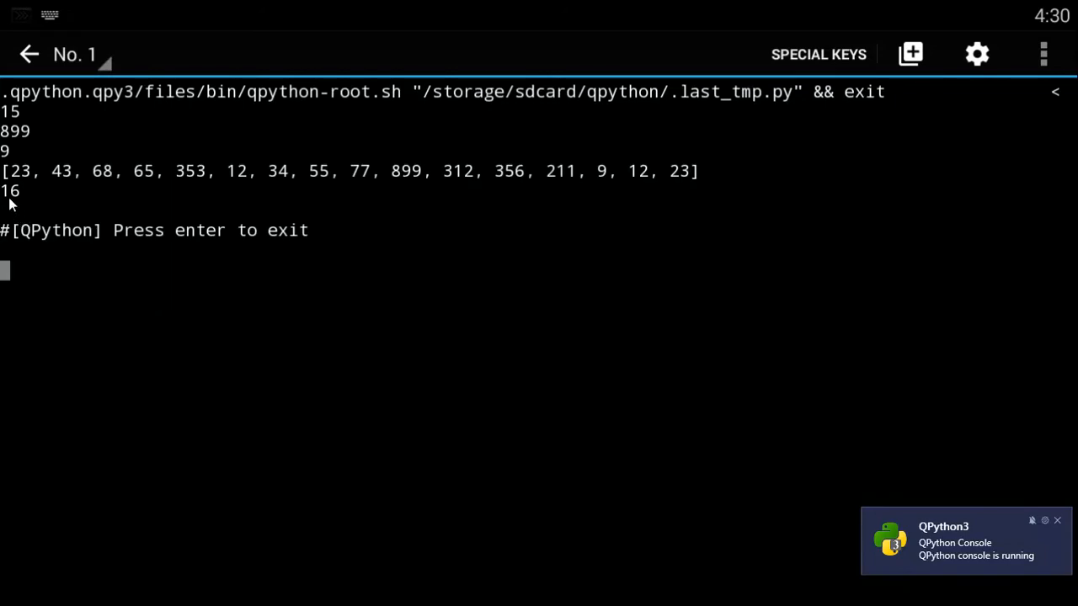
mouse_move(681, 198)
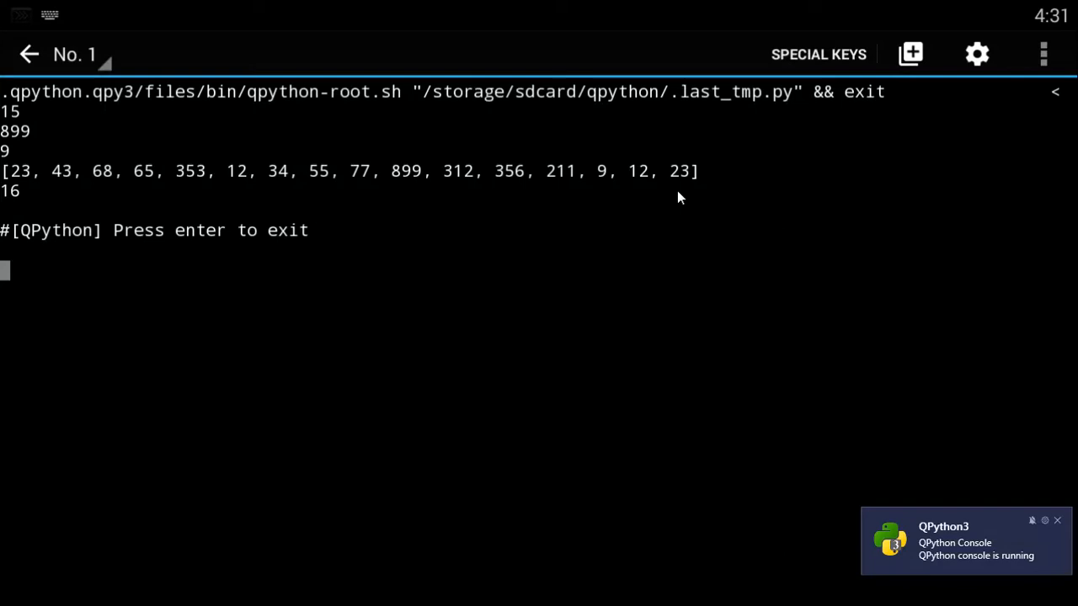
Exit the console output back to the test.py editor
left_click(75, 54)
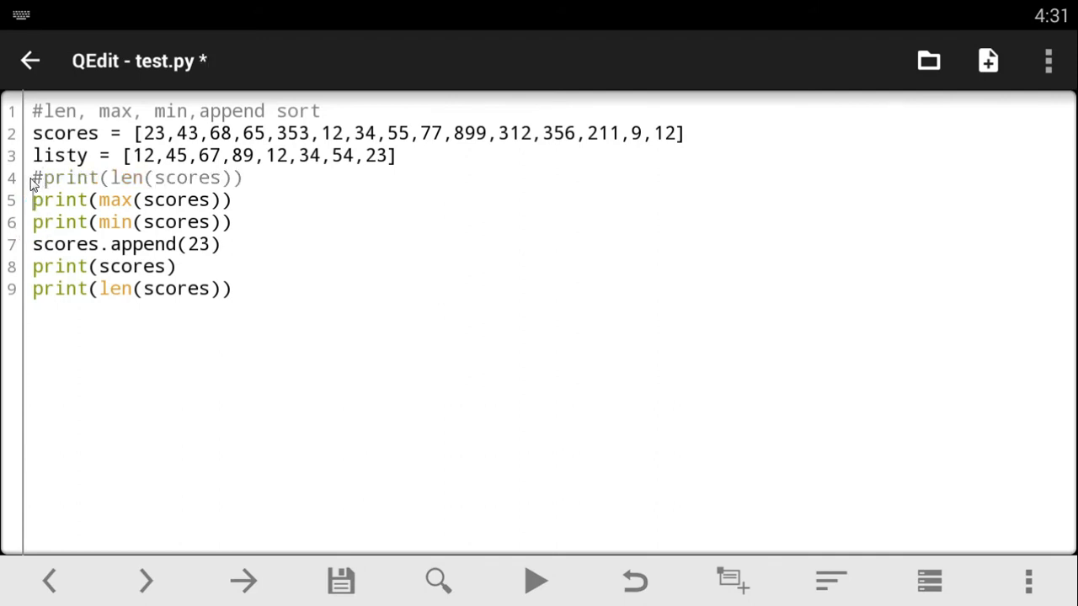
Comment out the print lines 4–6, 8 and 9, keeping the append line active
type("#")
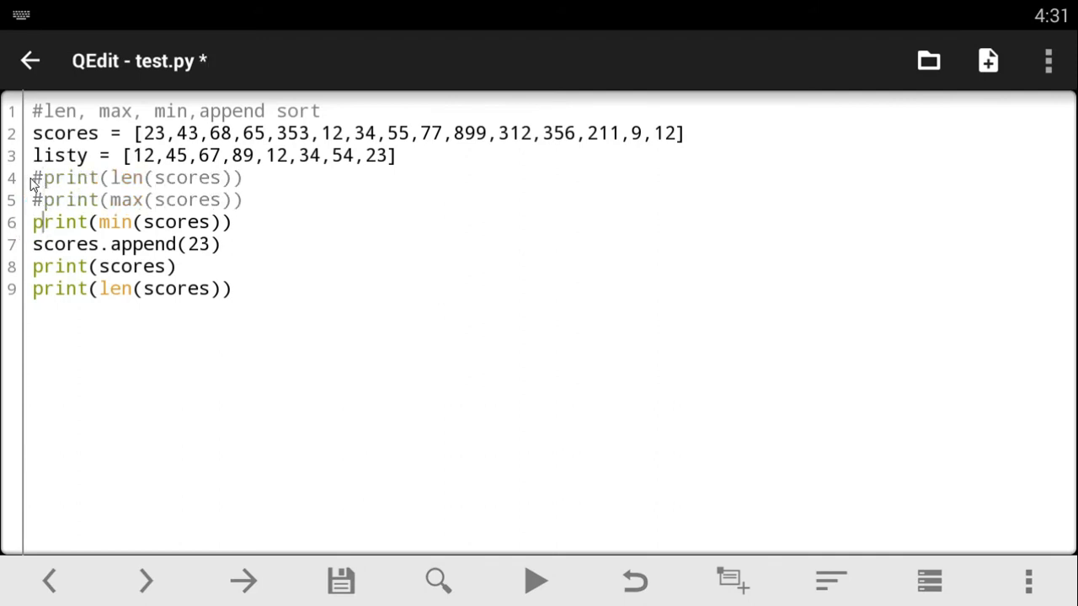
type("#")
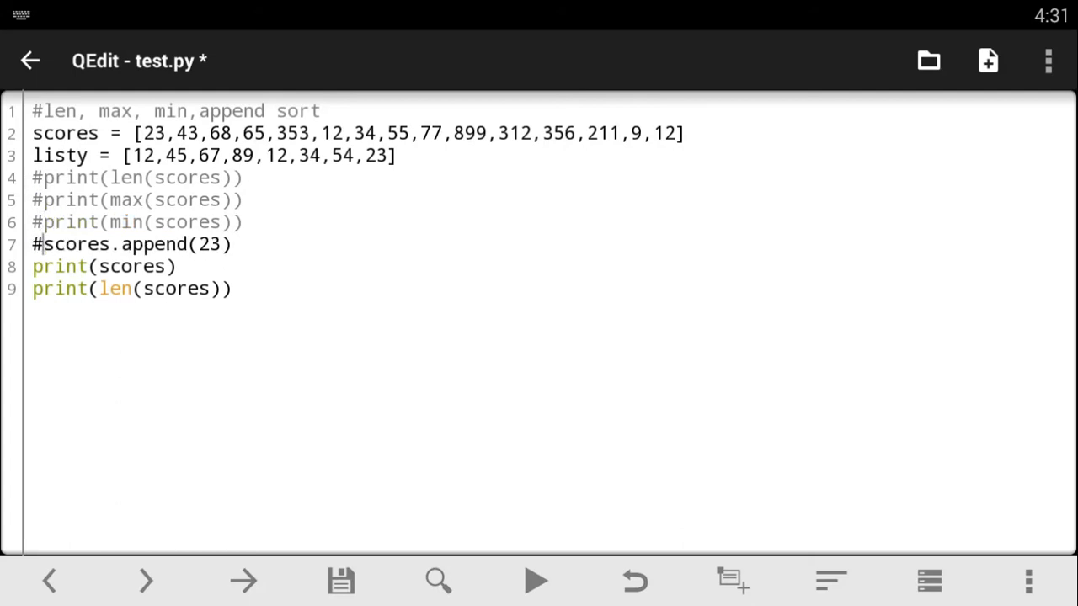
key("Backspace")
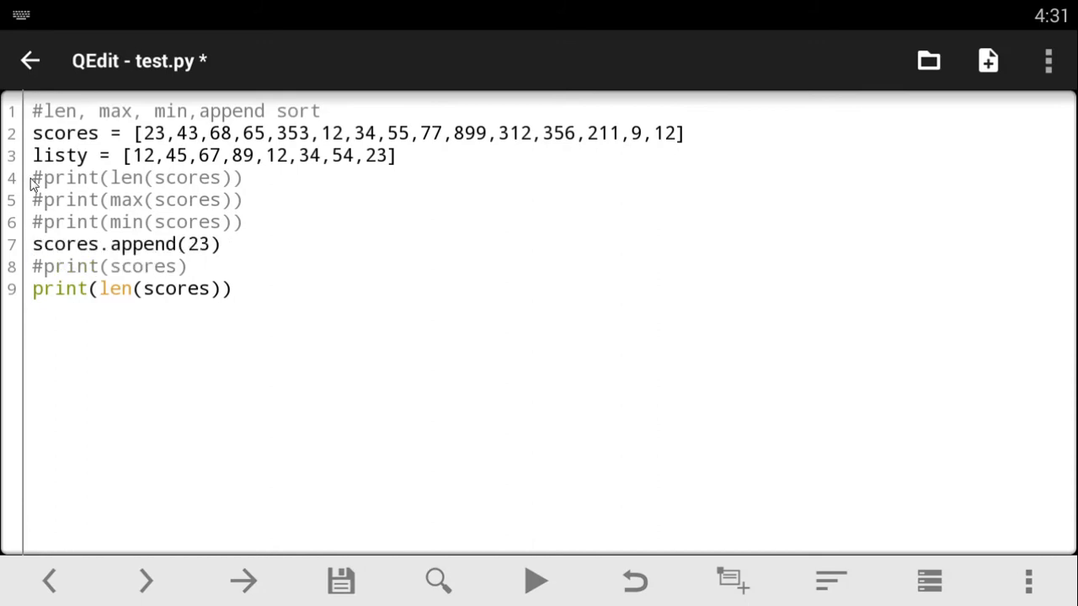
type("#")
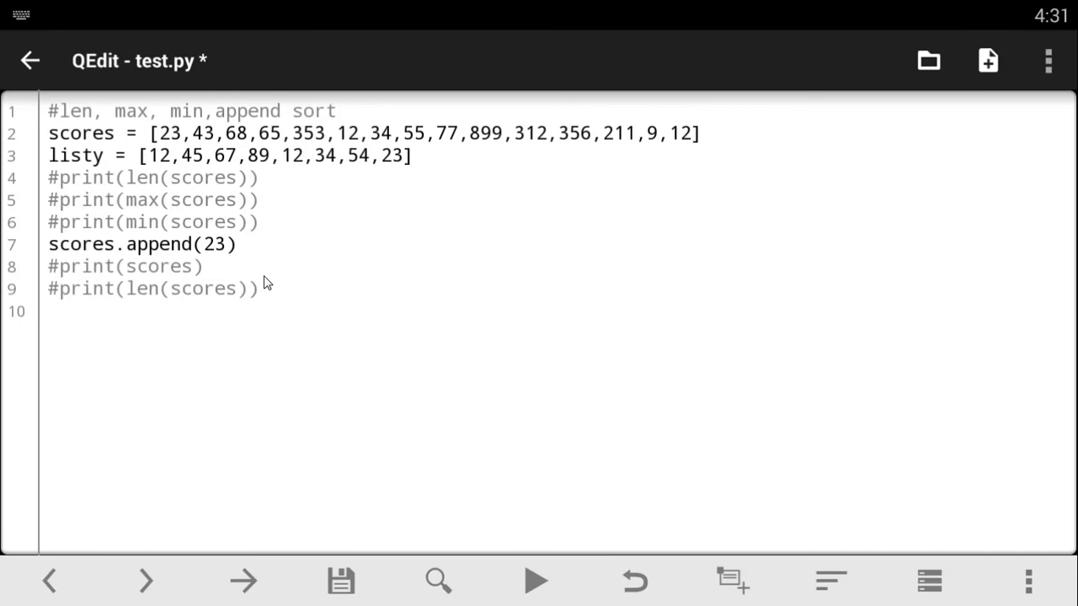
Add scores.sort() on line 10 and print(scores) on line 11
type("scores.so")
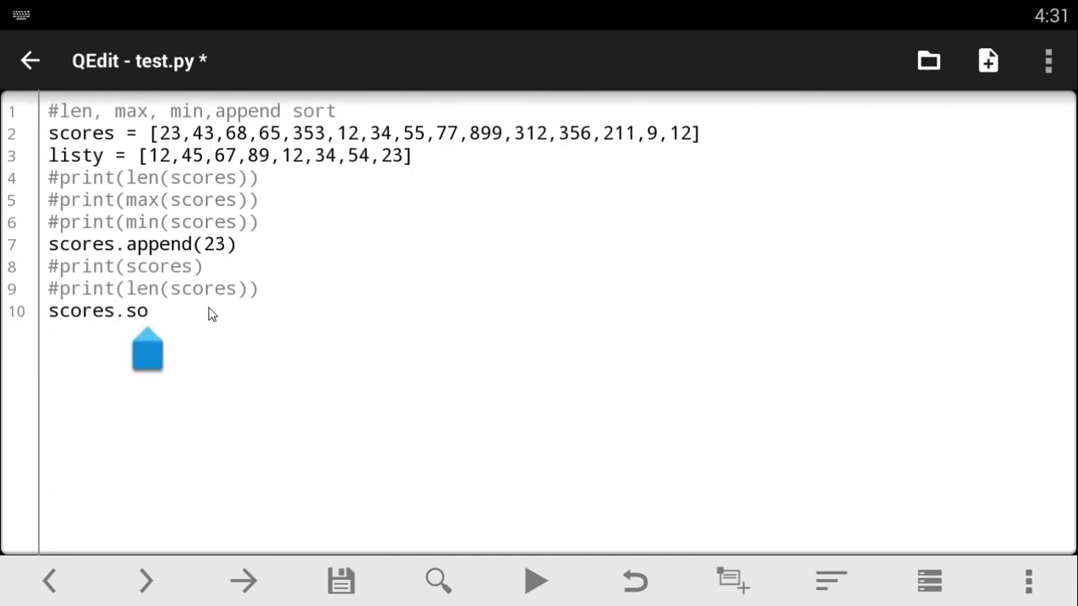
type("rty")
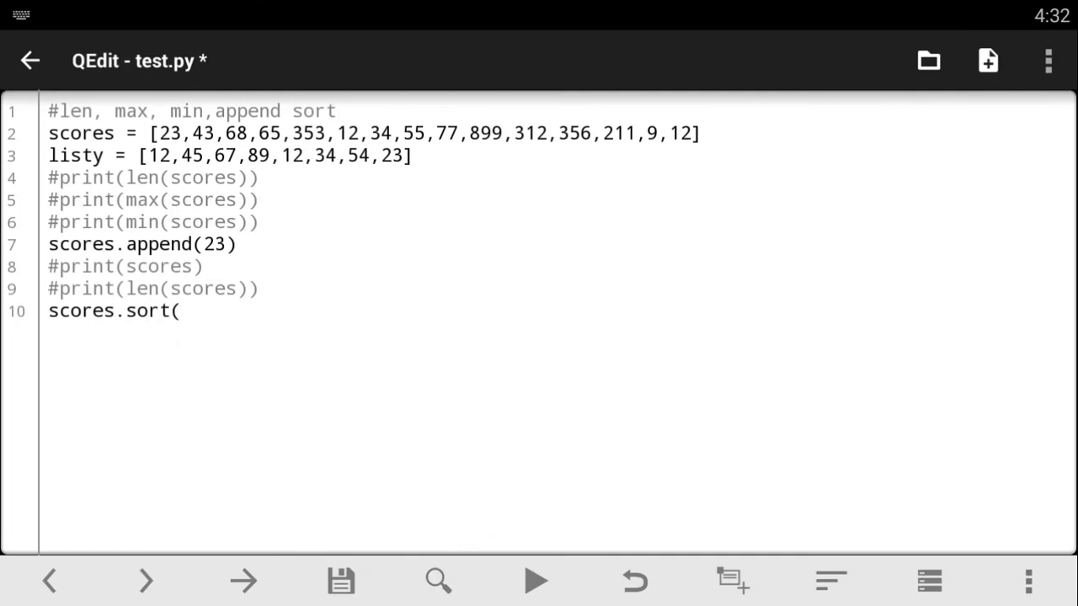
type(")")
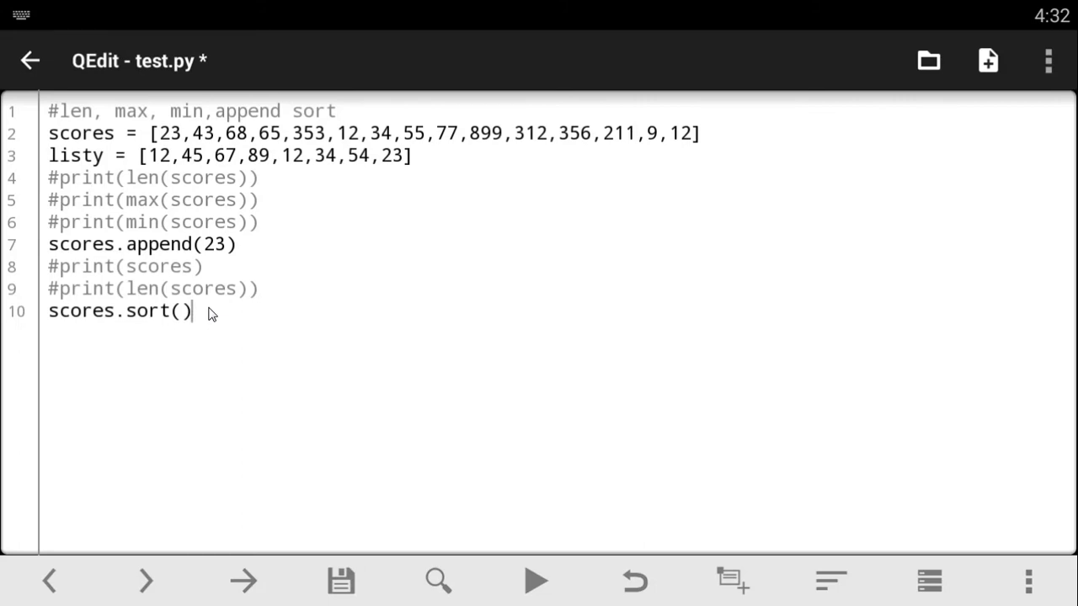
key("Return")
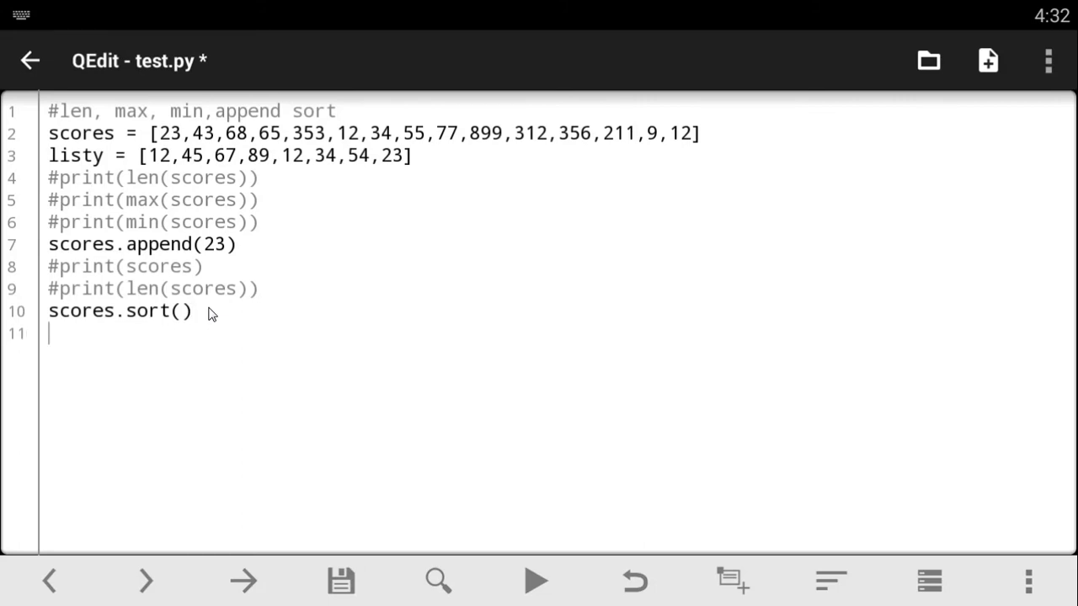
type("prit")
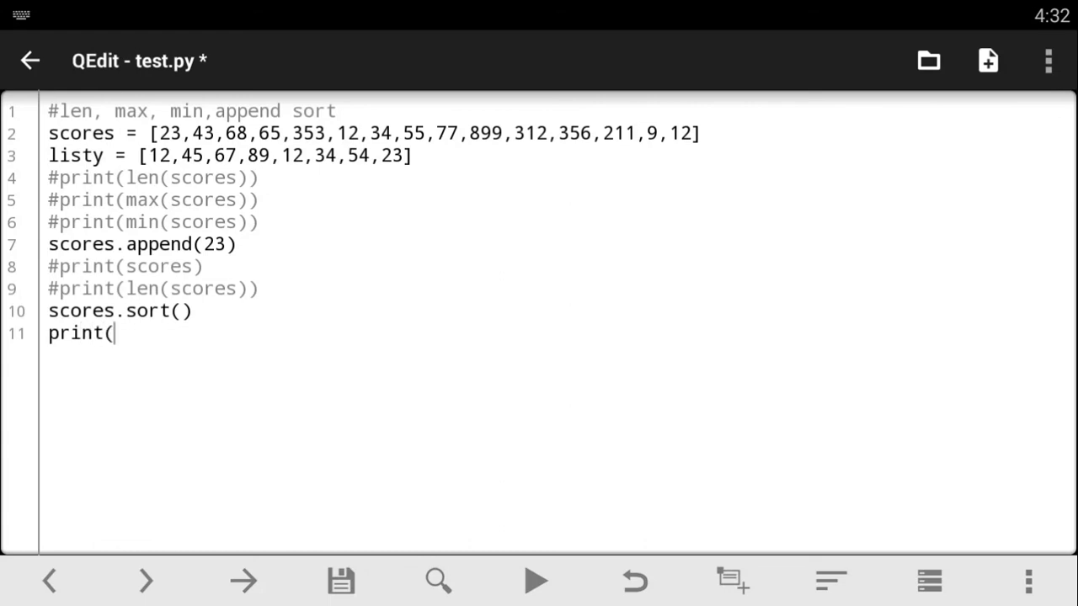
type("scores")
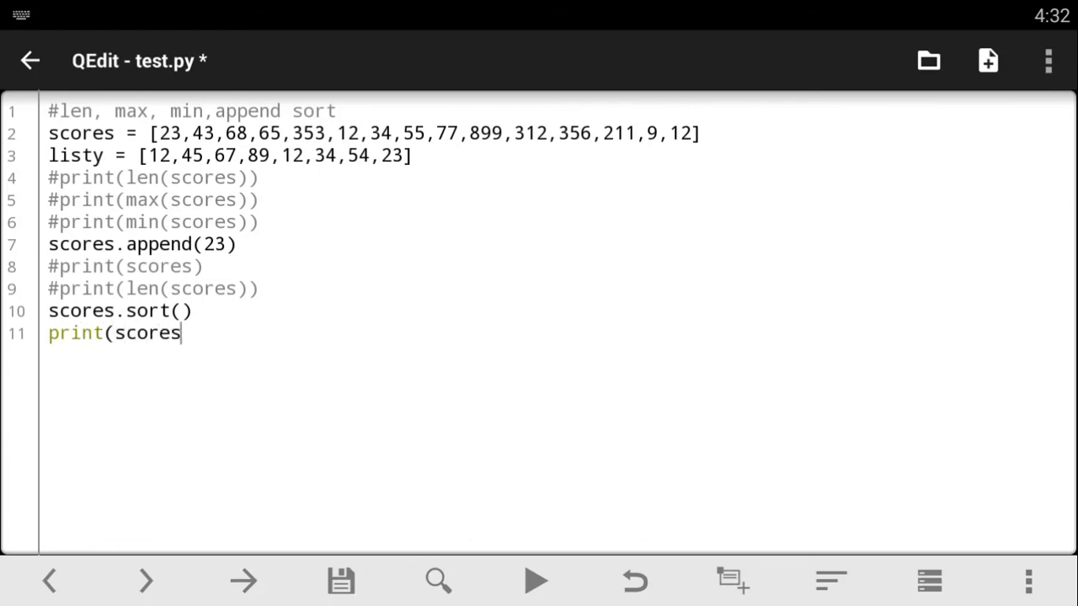
type(")")
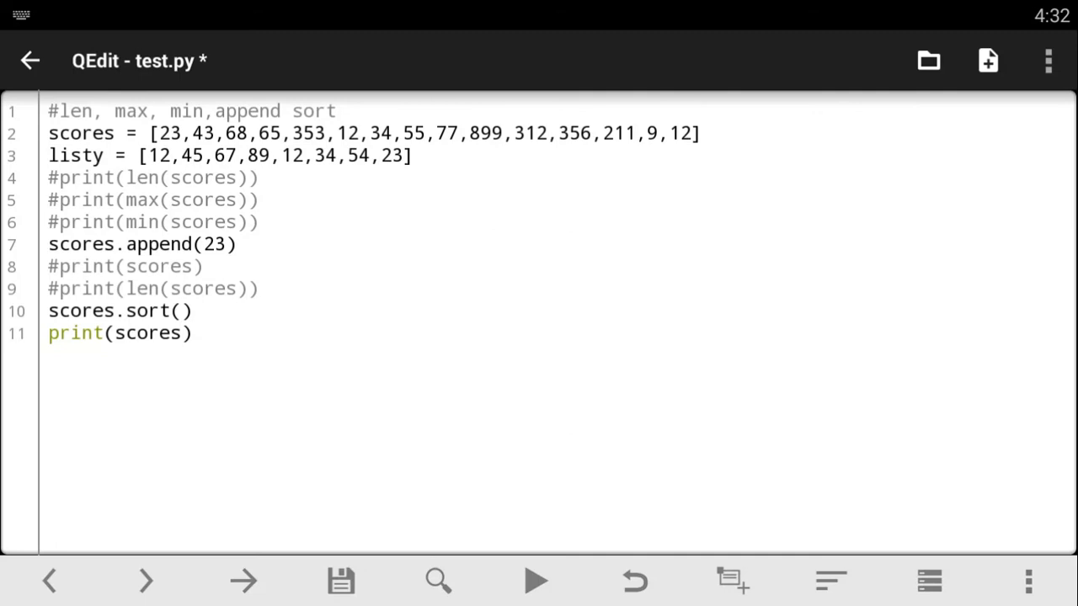
Save and run the script to print the sorted list
left_click(341, 580)
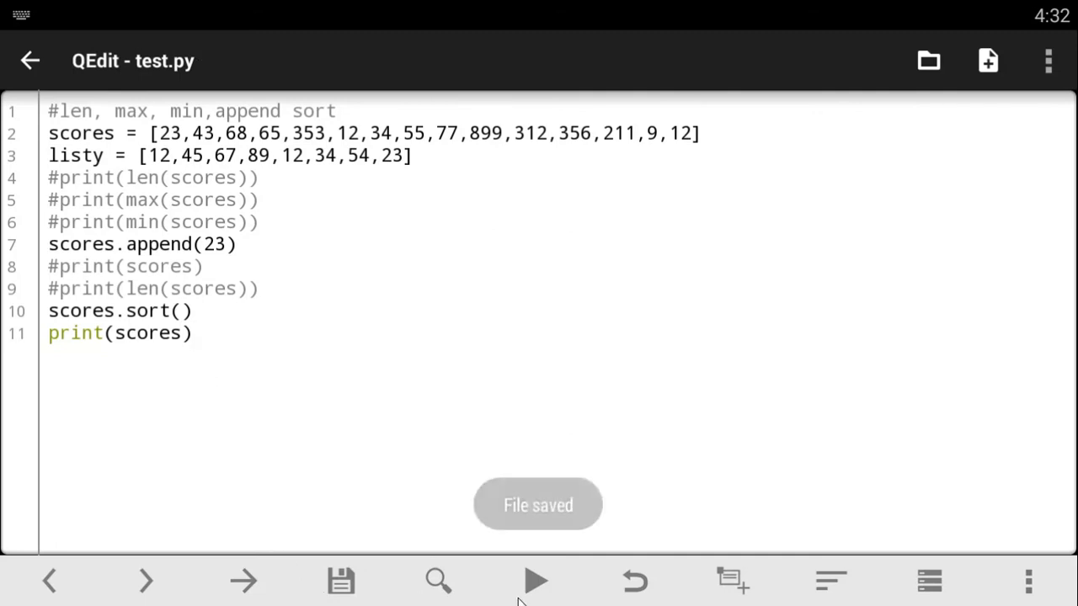
left_click(537, 580)
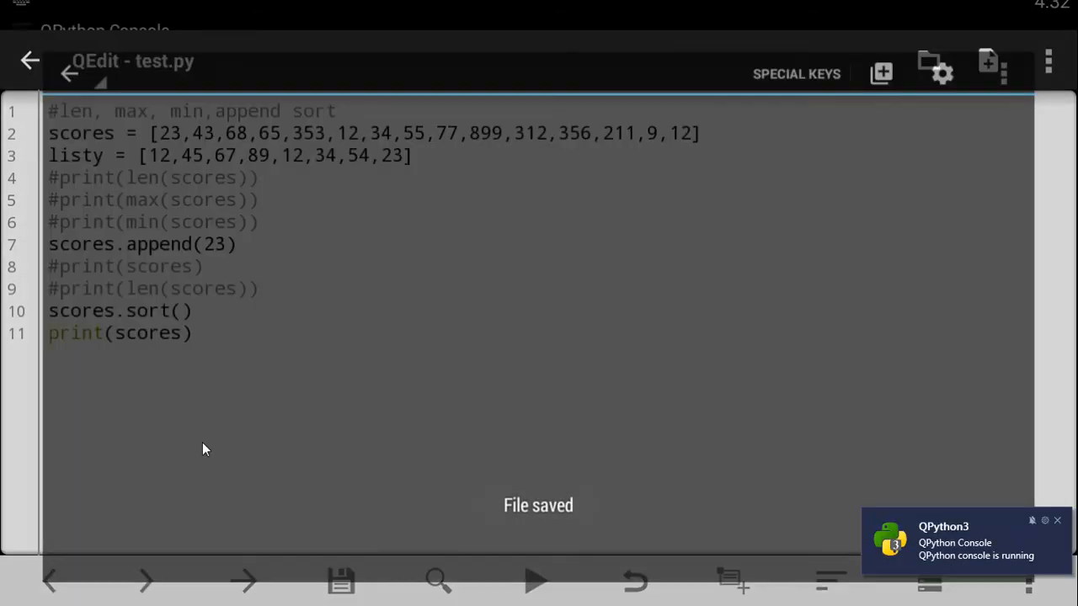
left_click(536, 580)
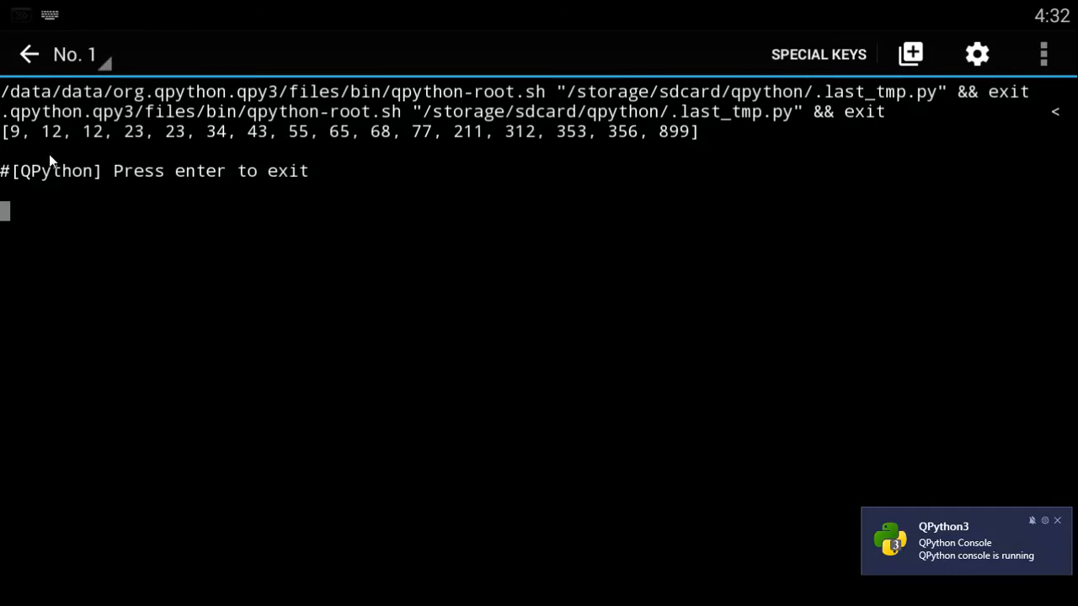
mouse_move(76, 141)
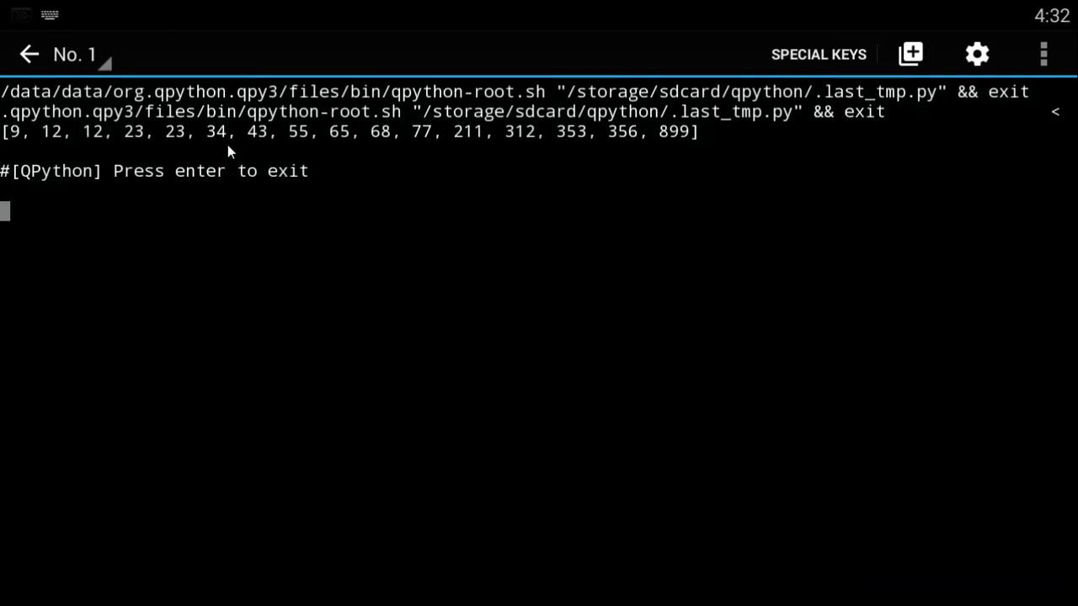
mouse_move(221, 161)
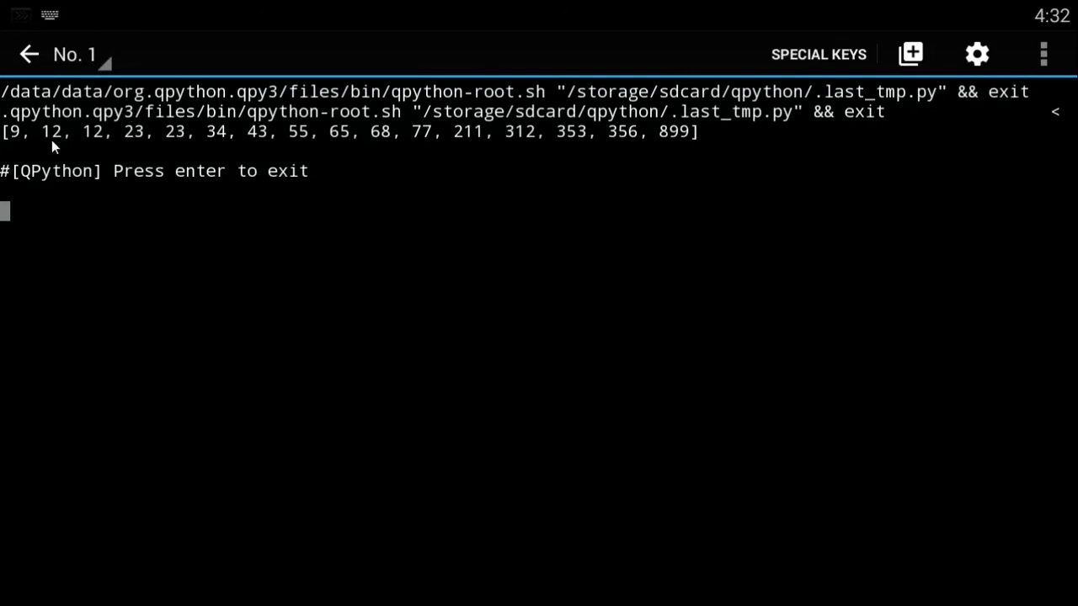
mouse_move(21, 151)
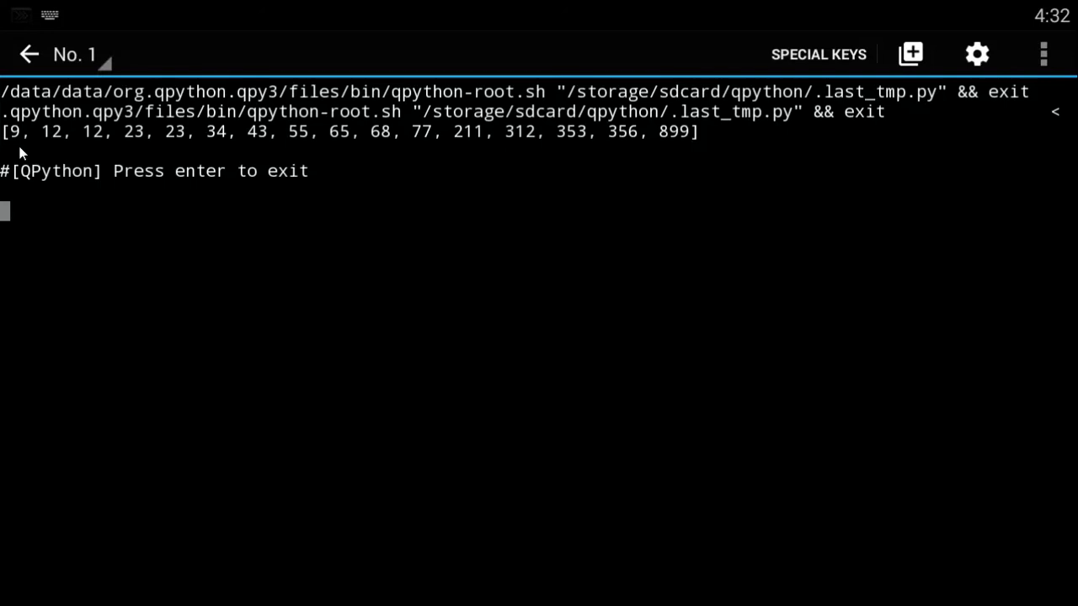
mouse_move(228, 126)
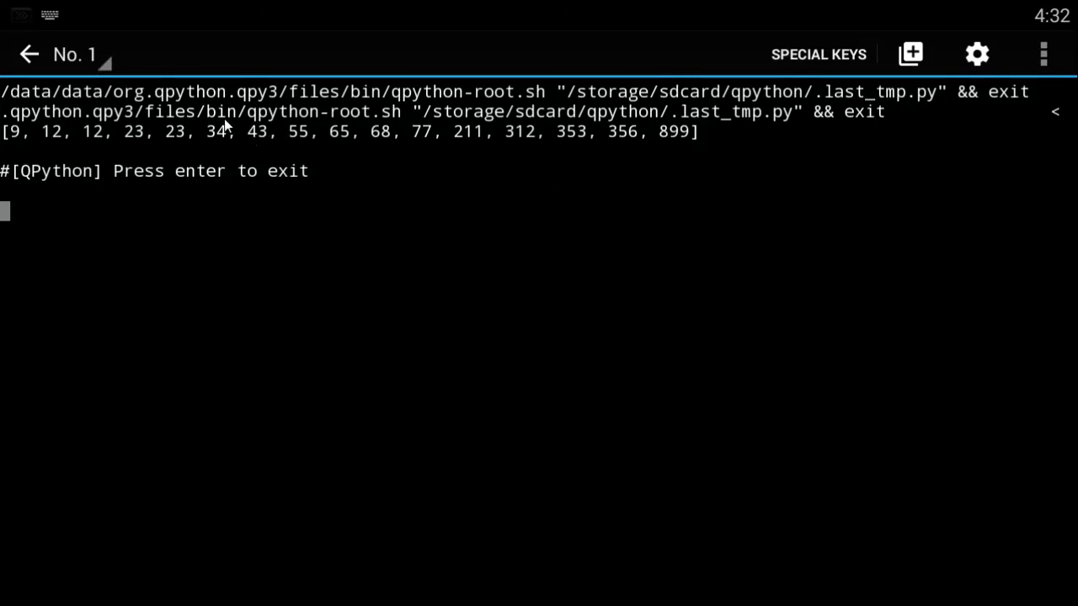
Close the console showing the sorted list 9 to 899 and return to QEdit
left_click(74, 54)
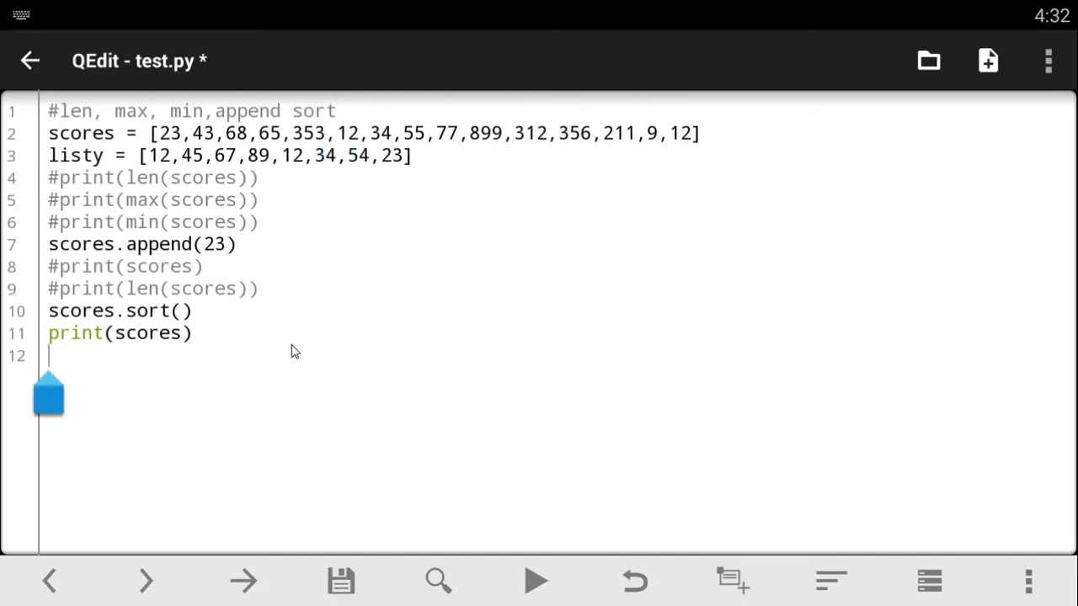
Save test.py with an empty line 12 added below print(scores)
left_click(341, 580)
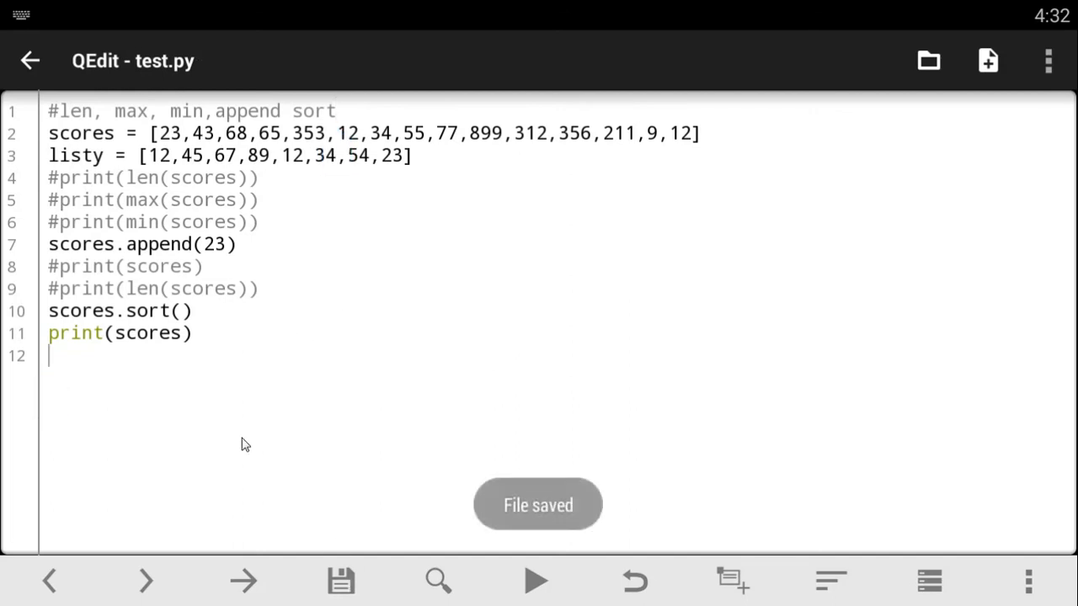